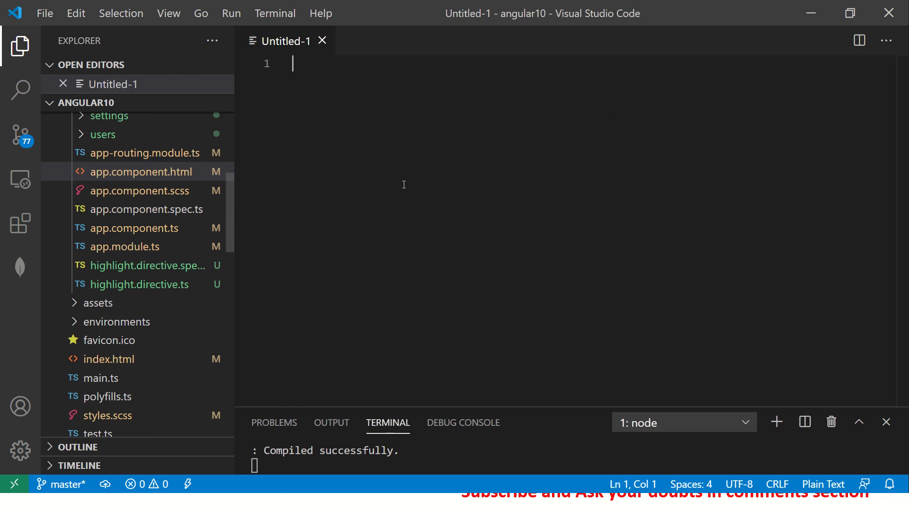
- Title the notes 'Episode #39 - Base Href' and begin a numbered list
{"action": "type", "text": "E"}
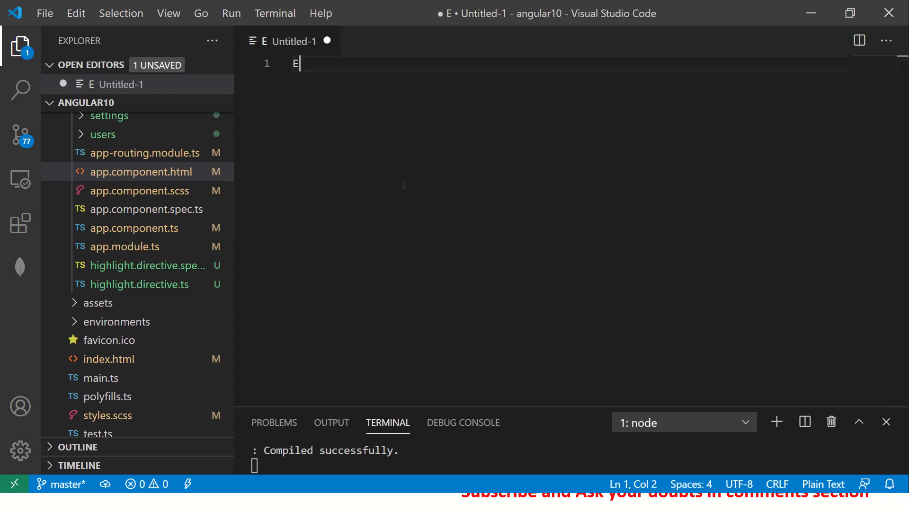
{"action": "type", "text": "pisode #39 - Base"}
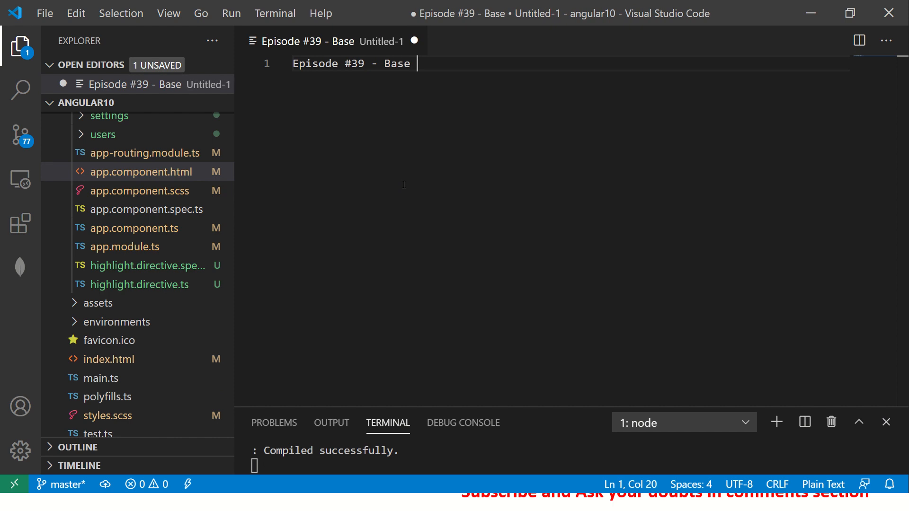
{"action": "type", "text": "Href\\n\\n1."}
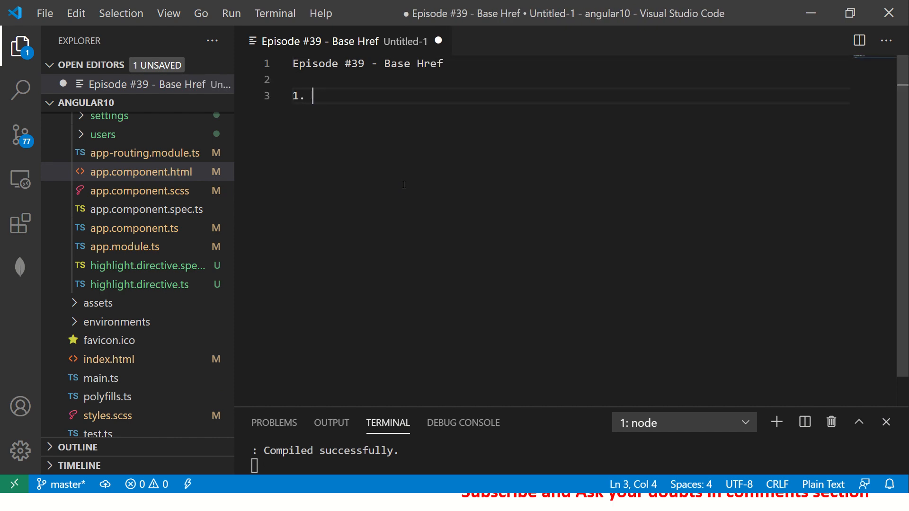
- Write points 1 and 2: Base HREF is mandatory for all Angular apps and is present in your index.html file
{"action": "type", "text": "Base HREF"}
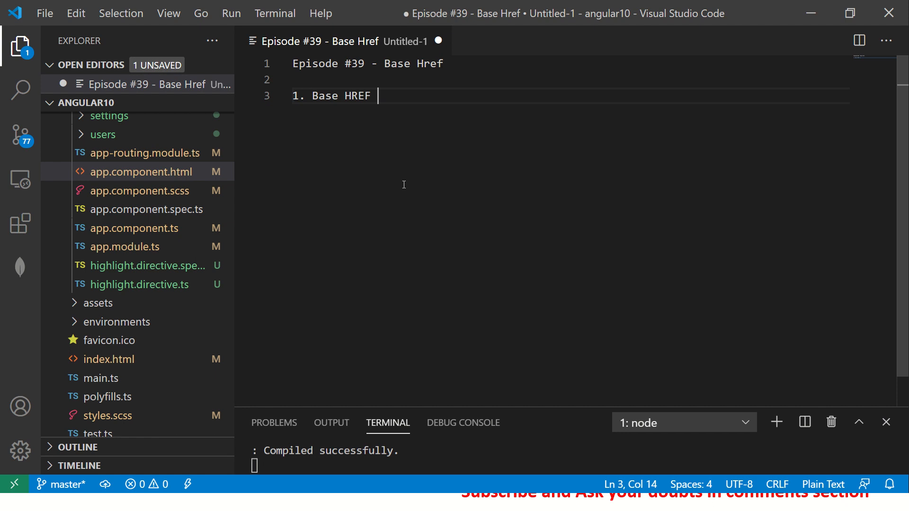
{"action": "type", "text": "is mandati"}
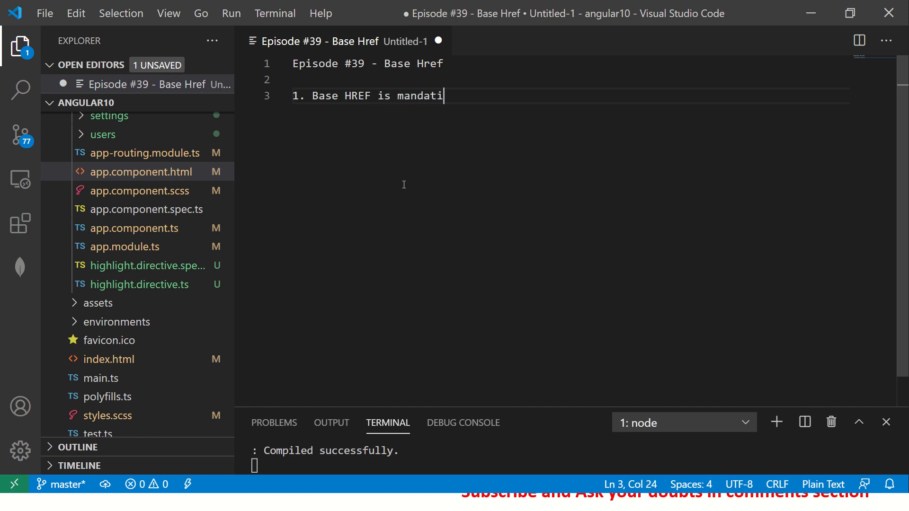
{"action": "type", "text": "ory for al"}
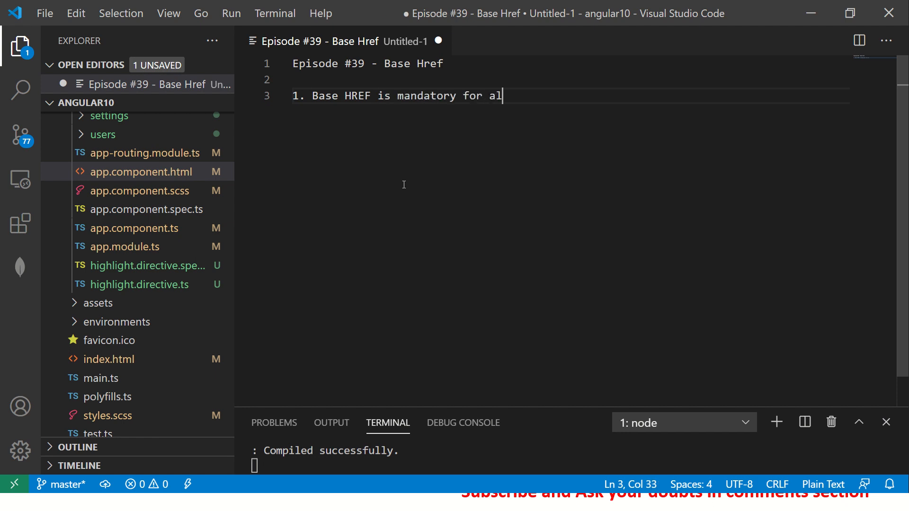
{"action": "type", "text": "l Angular apps"}
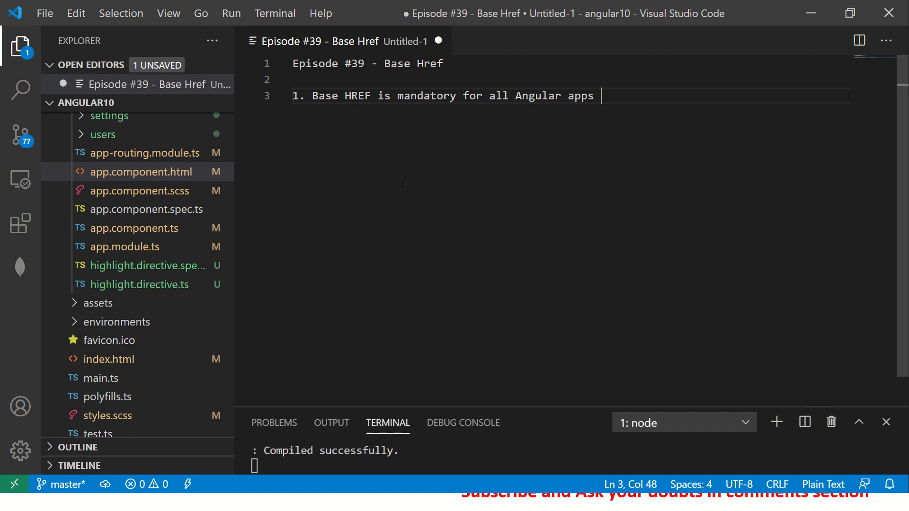
{"action": "type", "text": "2. Base HRef o"}
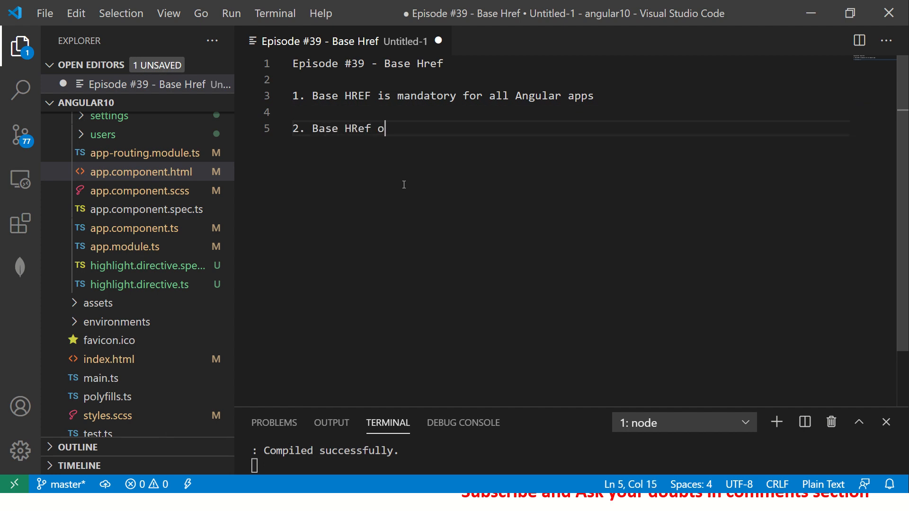
{"action": "type", "text": "is present in your index.jt"}
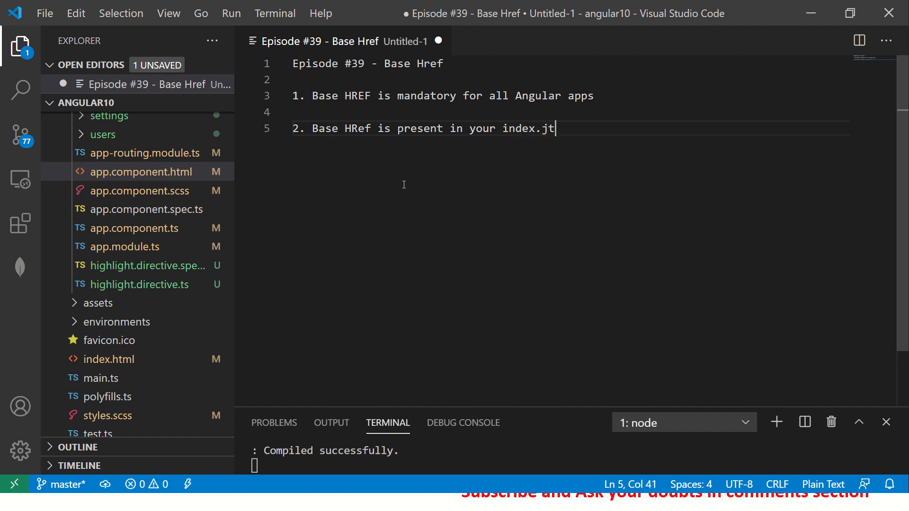
{"action": "type", "text": "ml file"}
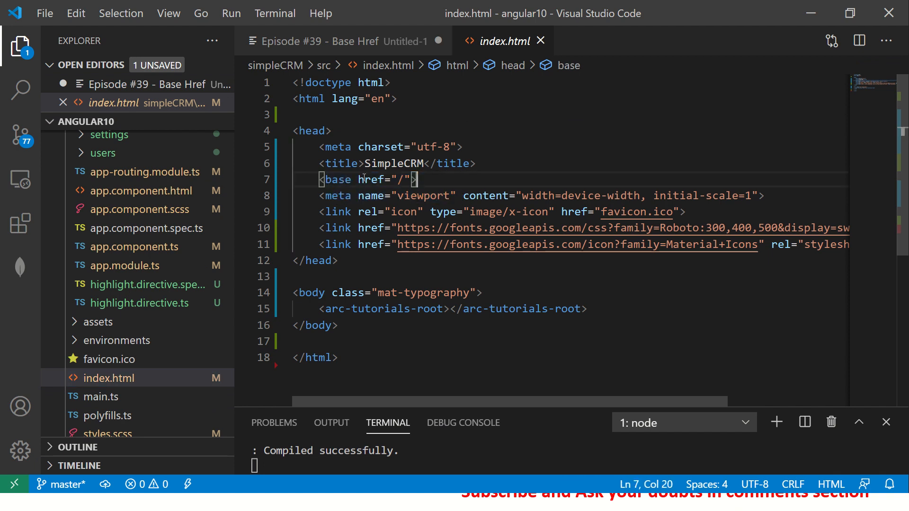
- Highlight the <base href="/"> line in index.html
{"action": "left_click_drag", "start_coordinate": [319, 179], "coordinate": [417, 180]}
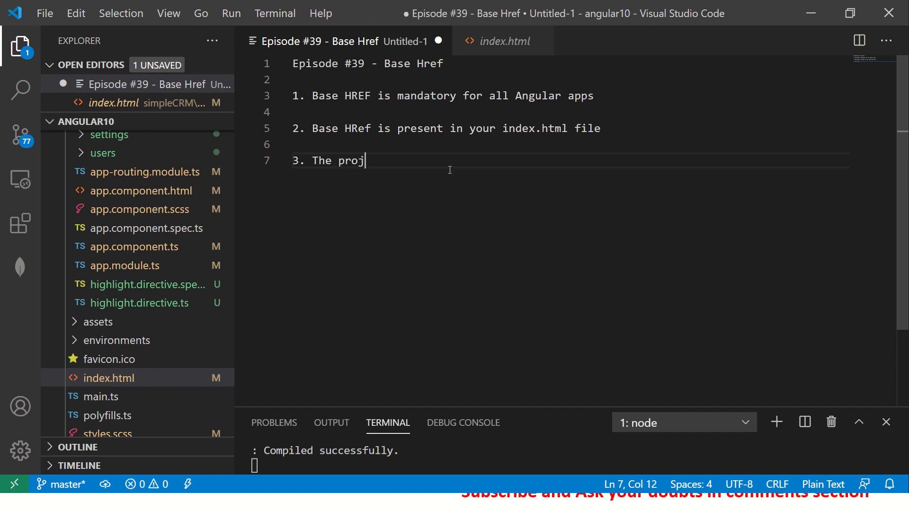
- Write point 3: the project is pointed at the "root" directory of the server
{"action": "type", "text": "ect is pointing to the"}
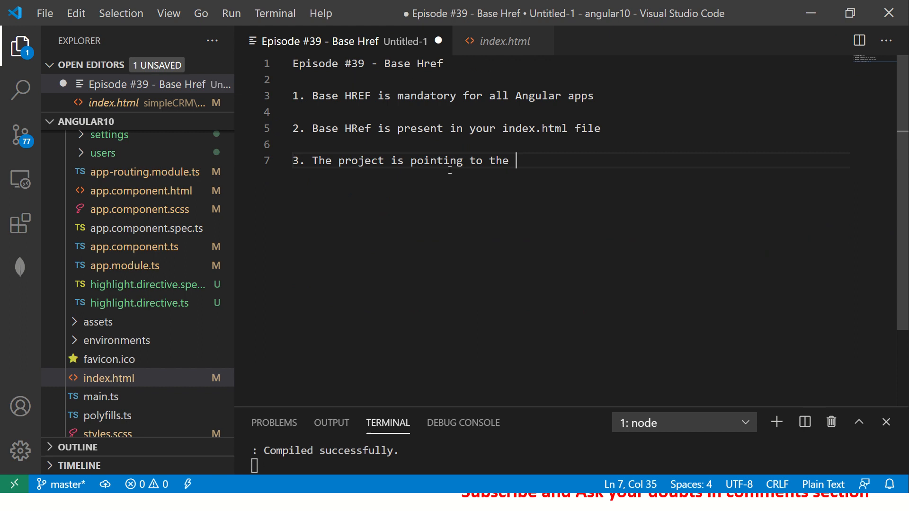
{"action": "type", "text": "\"root\""}
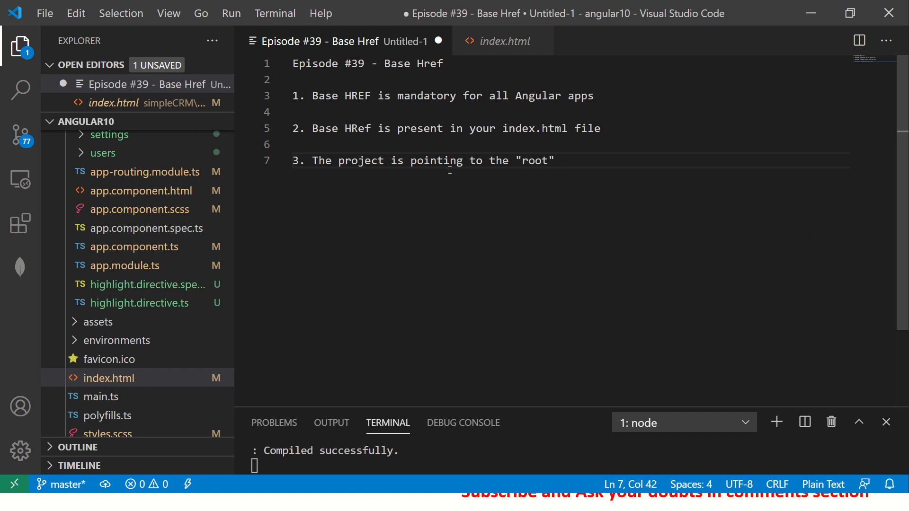
{"action": "type", "text": "directory/folder of your"}
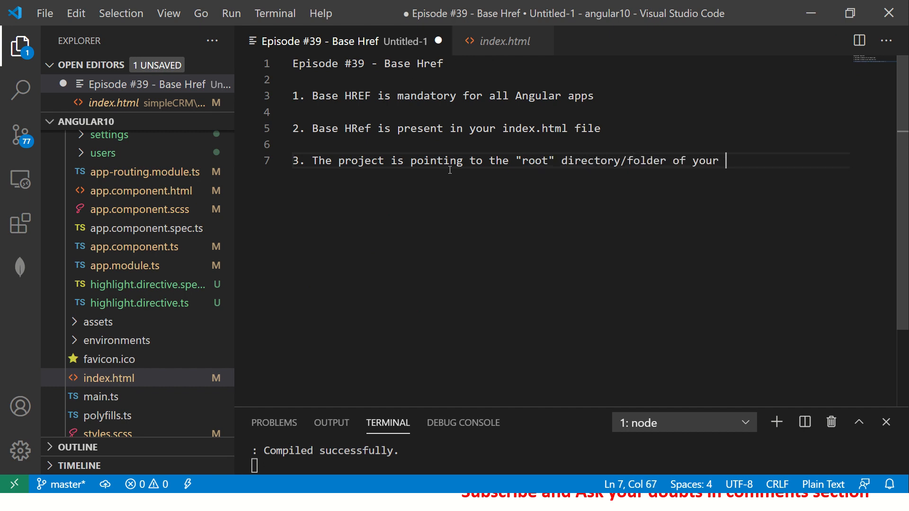
{"action": "type", "text": "server which is run"}
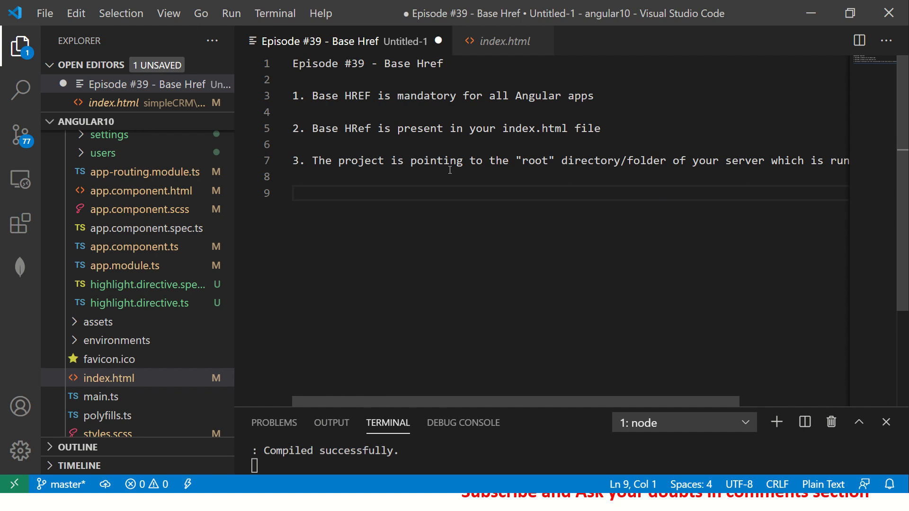
{"action": "mouse_move", "coordinate": [443, 203]}
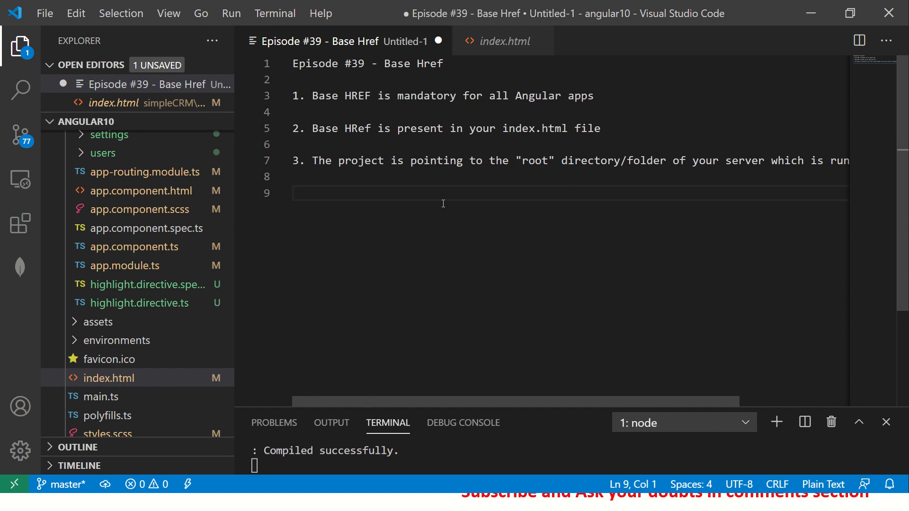
- Write point 4 on deploying your Angular app, with '-> root folder' as the first case
{"action": "type", "text": "4."}
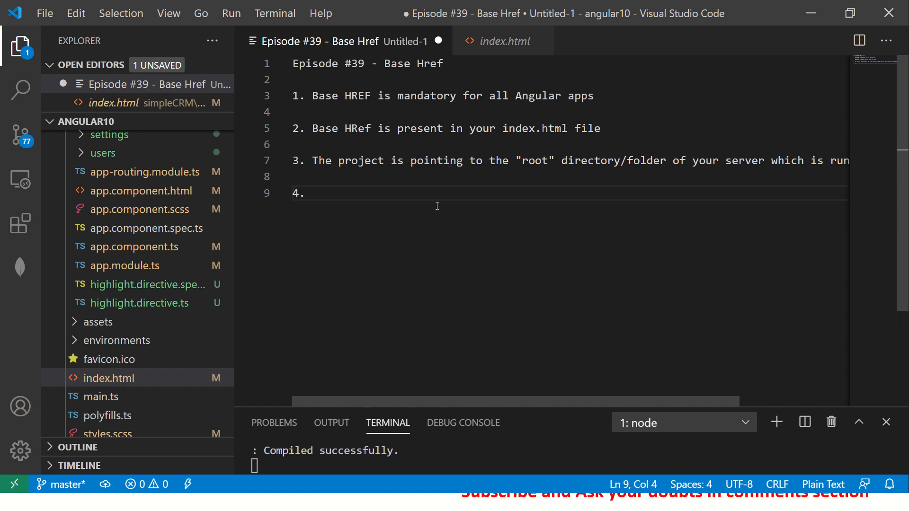
{"action": "type", "text": "W"}
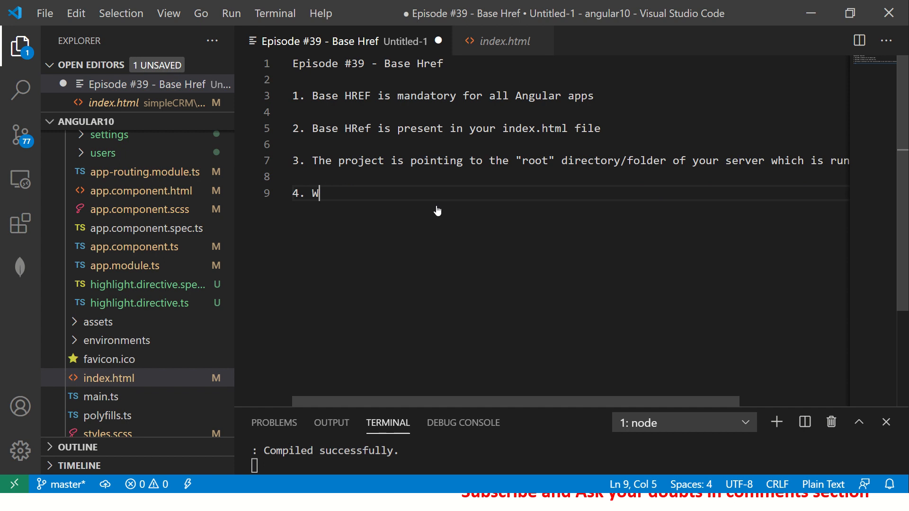
{"action": "type", "text": "hen your deploying your"}
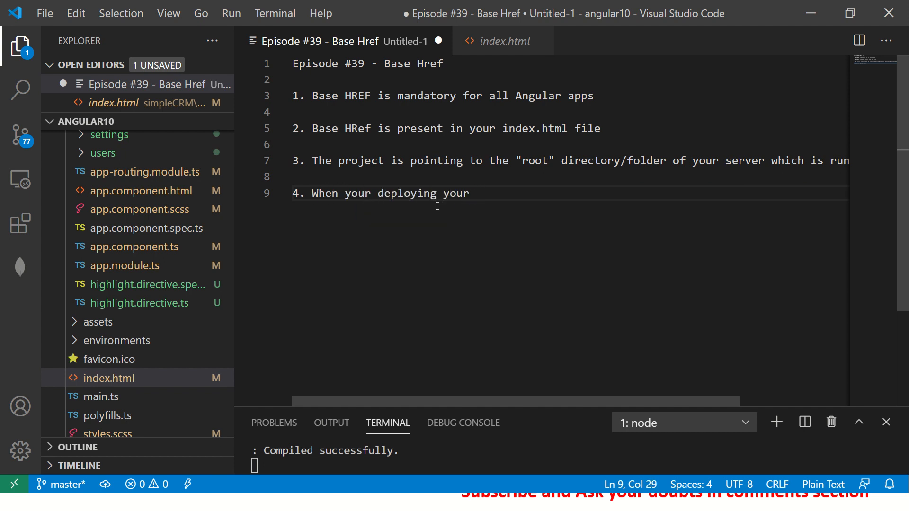
{"action": "type", "text": "Angular apps to server"}
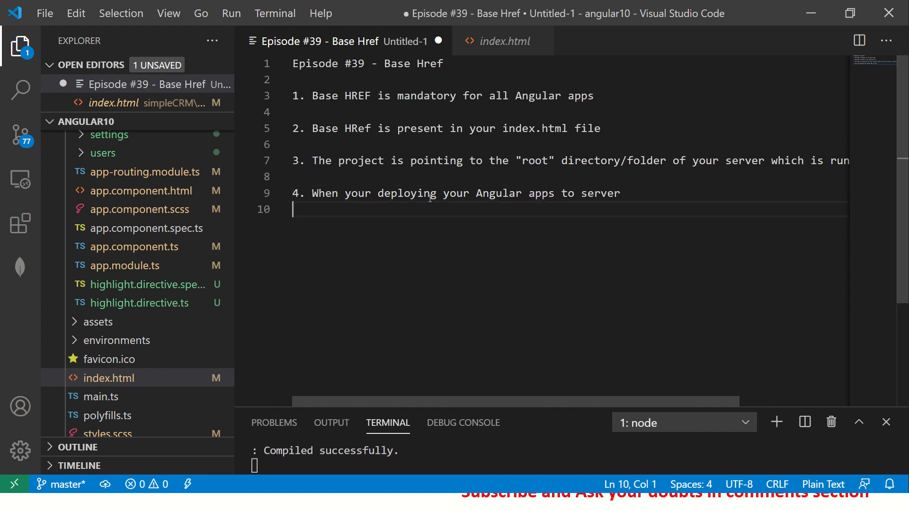
{"action": "type", "text": "->"}
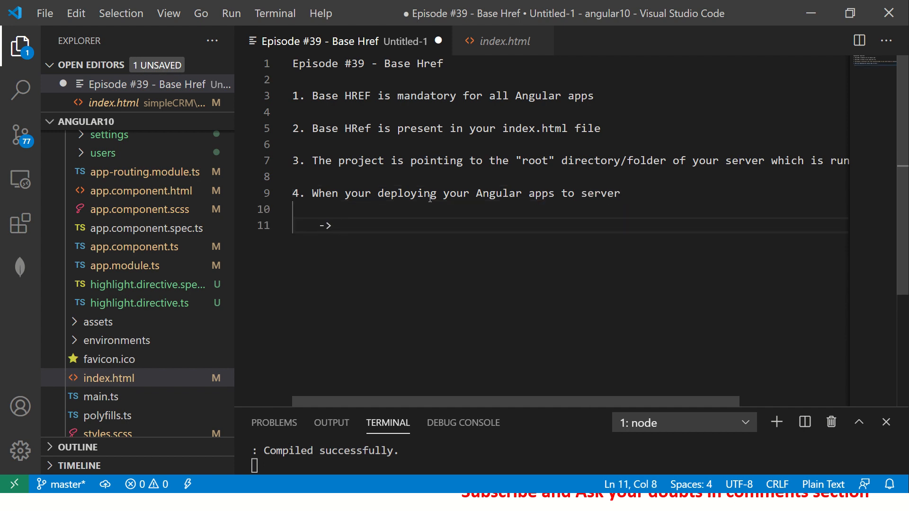
{"action": "type", "text": "root folder"}
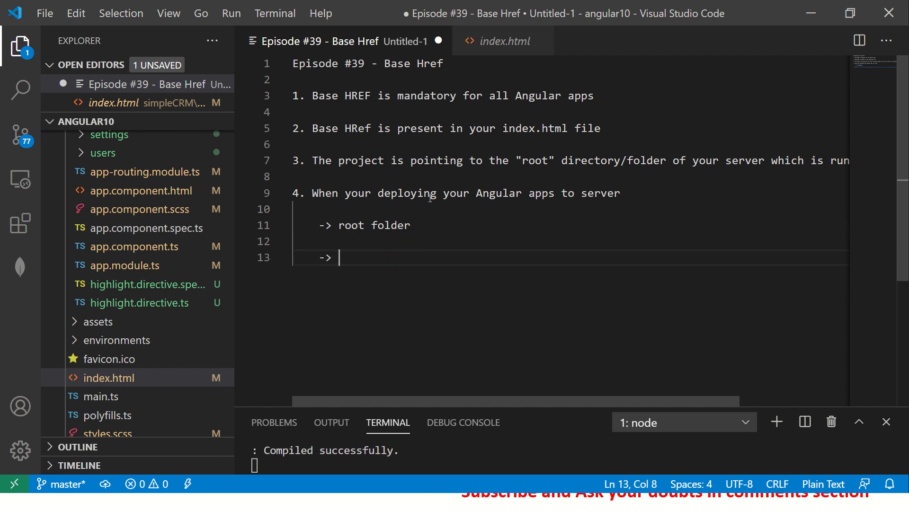
{"action": "type", "text": "http"}
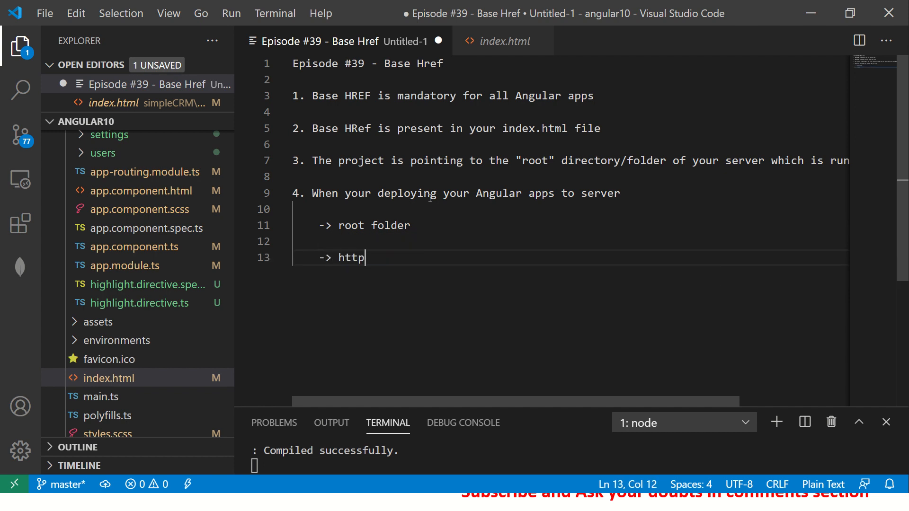
{"action": "type", "text": "://my"}
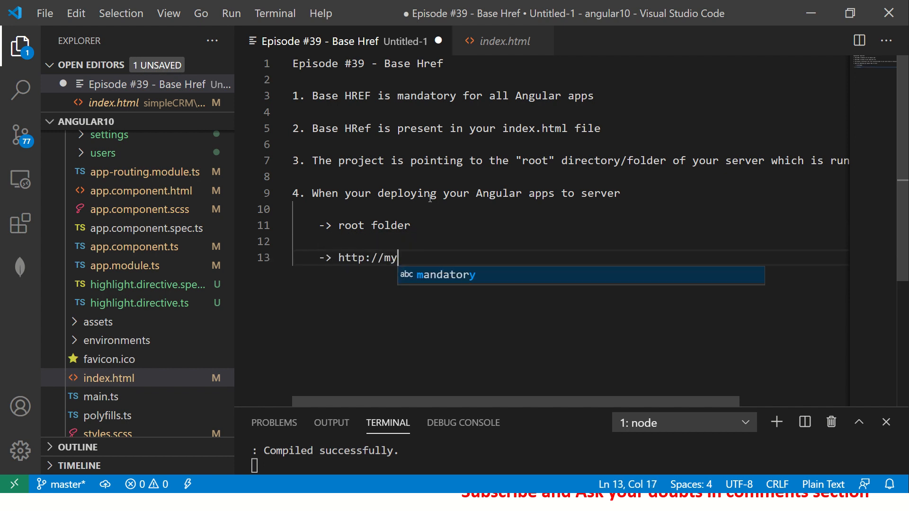
{"action": "type", "text": "app.com/"}
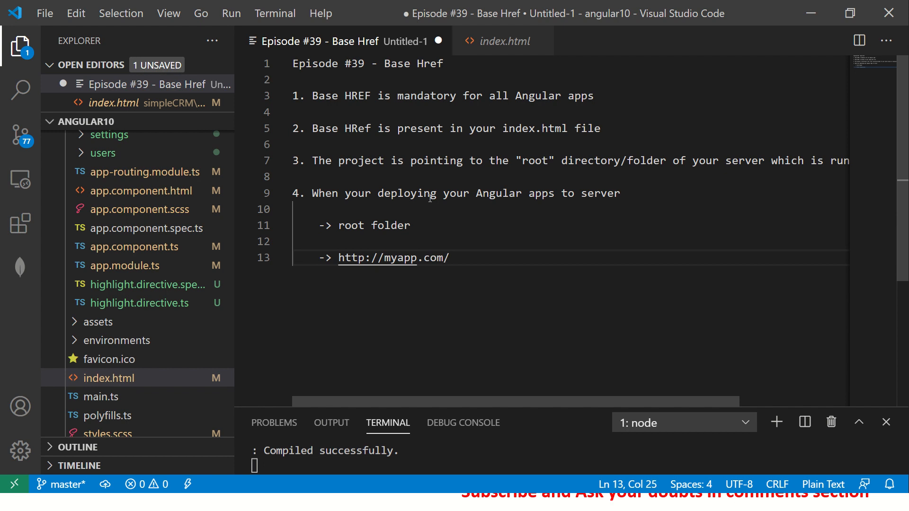
{"action": "type", "text": "app1"}
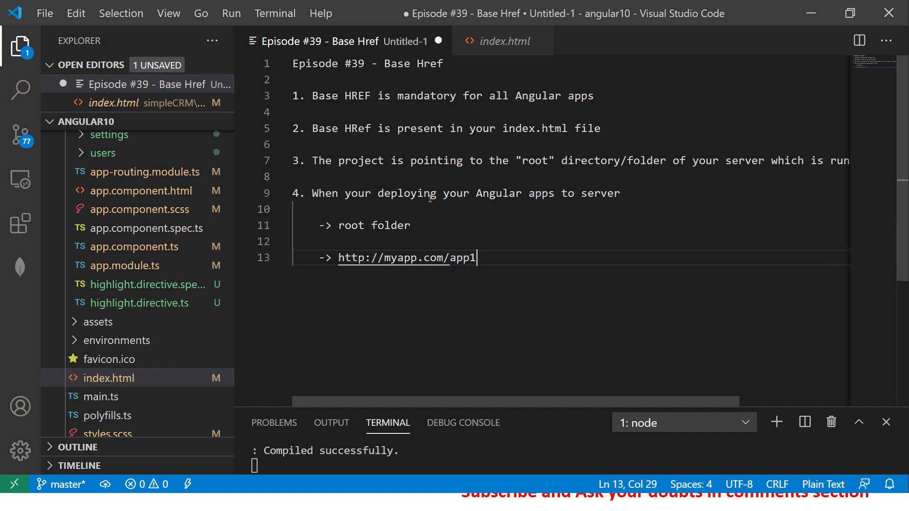
{"action": "type", "text": "/"}
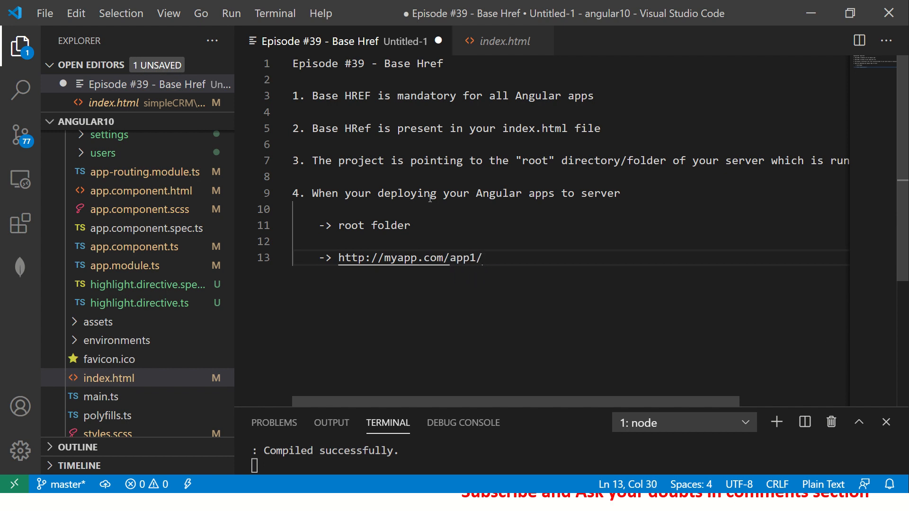
{"action": "mouse_move", "coordinate": [452, 293]}
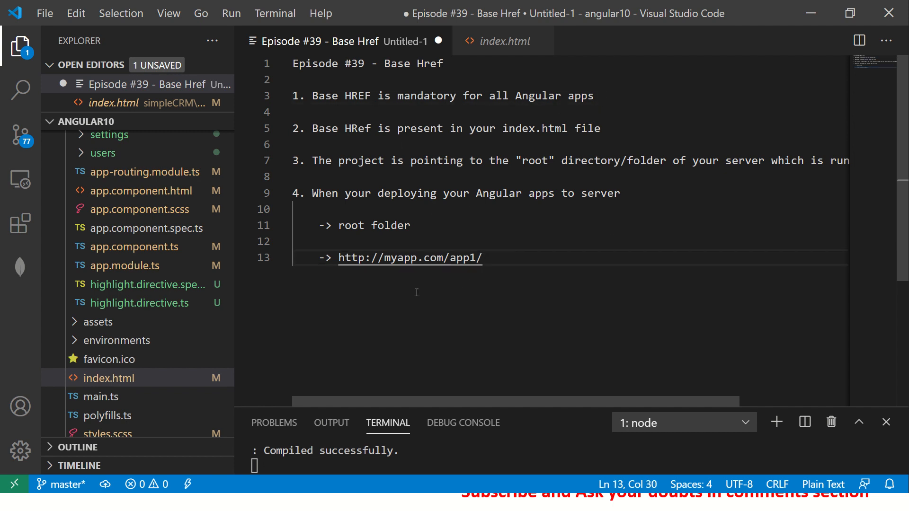
{"action": "type", "text": "http://,"}
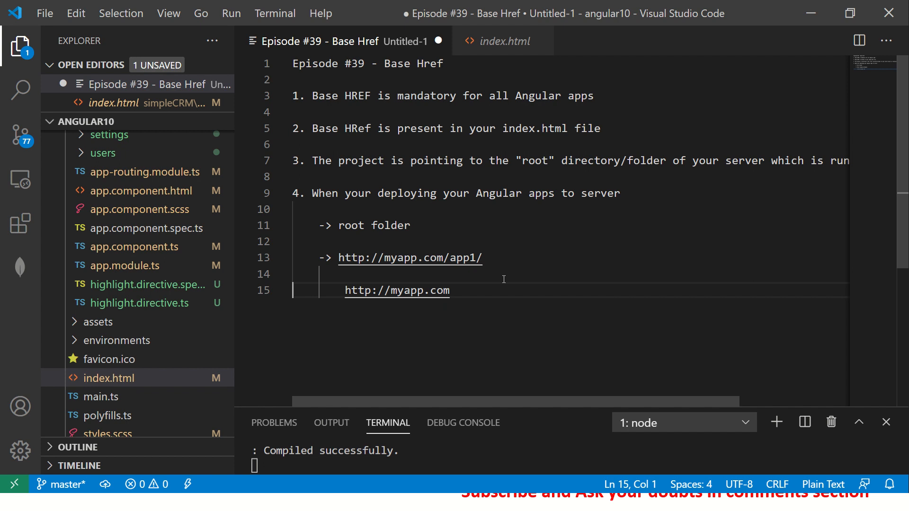
- Change the base href in index.html from "/" to "/app1"
{"action": "left_click", "coordinate": [503, 41]}
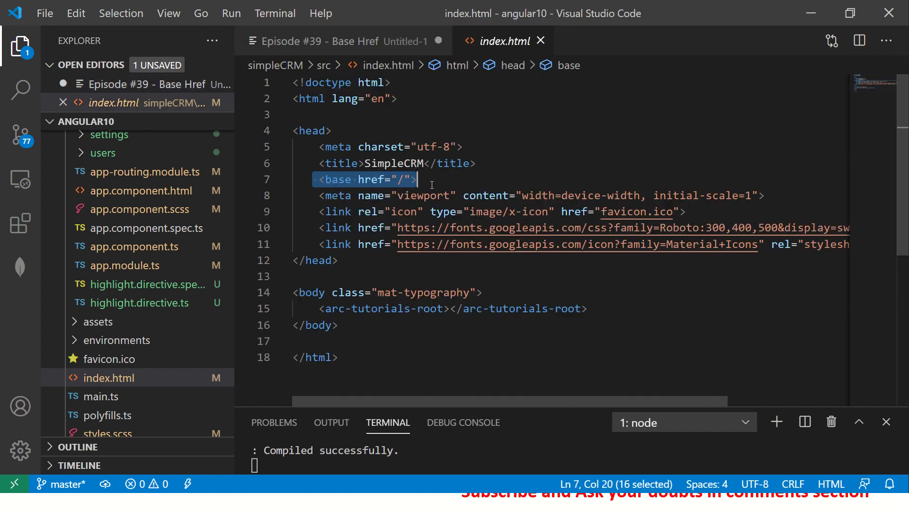
{"action": "type", "text": "app1"}
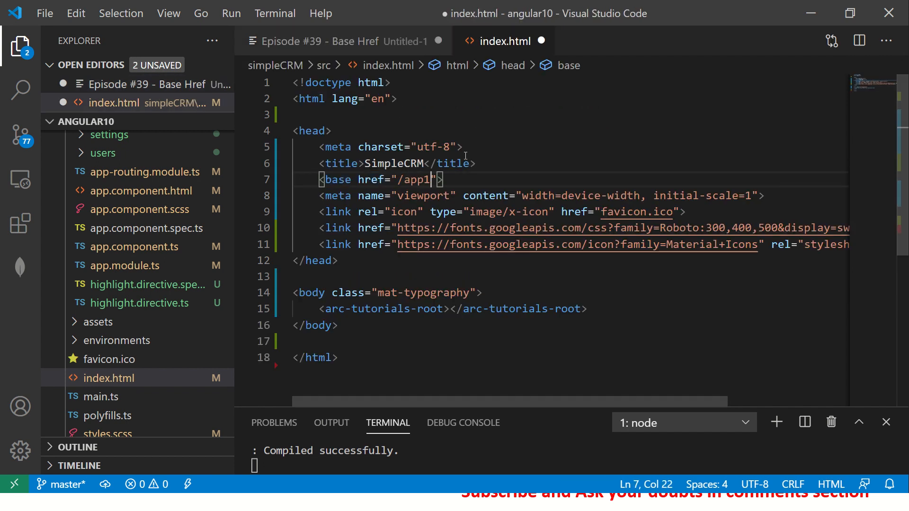
{"action": "left_click", "coordinate": [325, 40]}
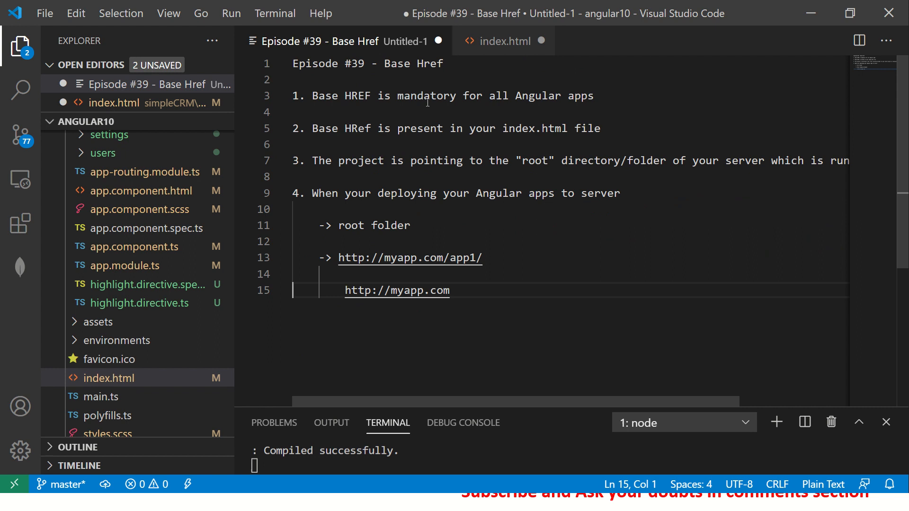
{"action": "left_click", "coordinate": [503, 41]}
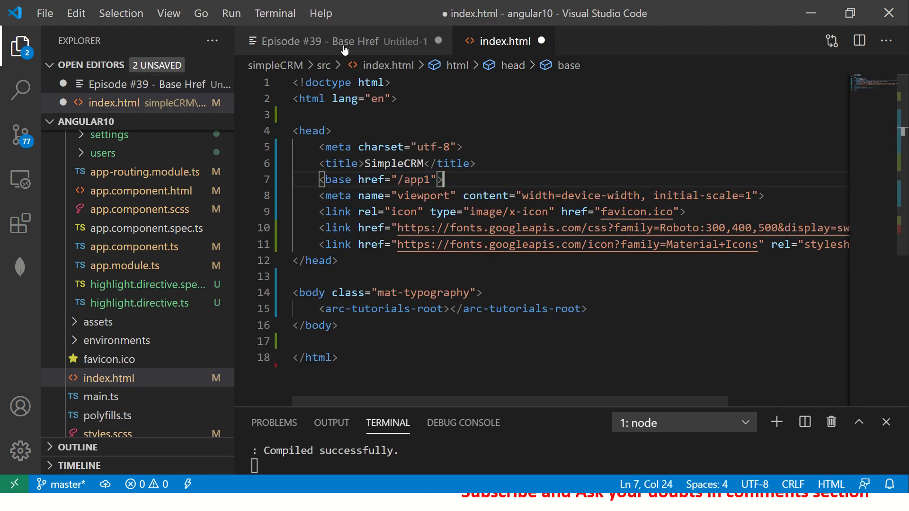
- Save index.html so the app recompiles and switch to the browser to check it
{"action": "left_click", "coordinate": [325, 41]}
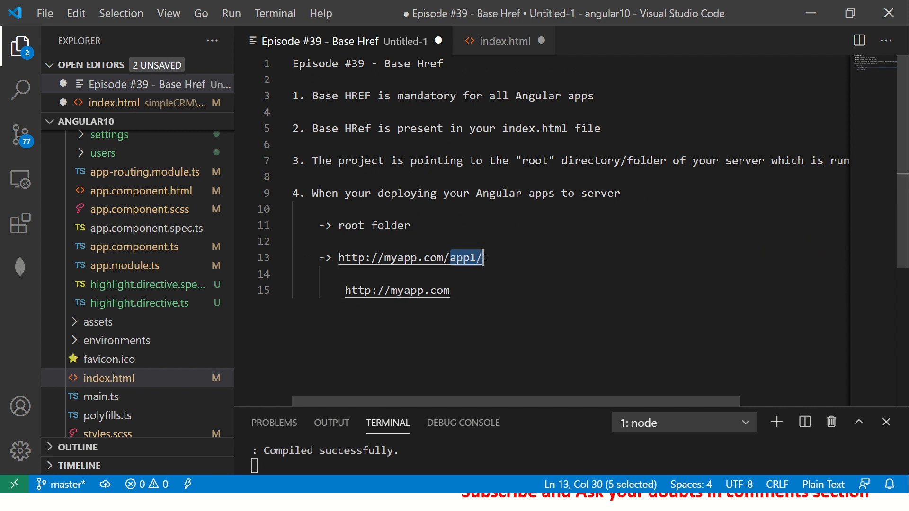
{"action": "left_click", "coordinate": [451, 291]}
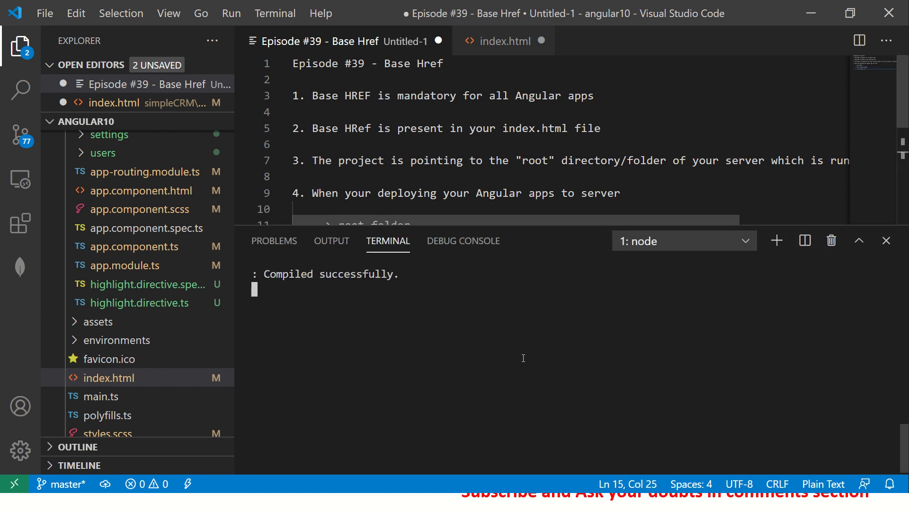
{"action": "left_click", "coordinate": [505, 41]}
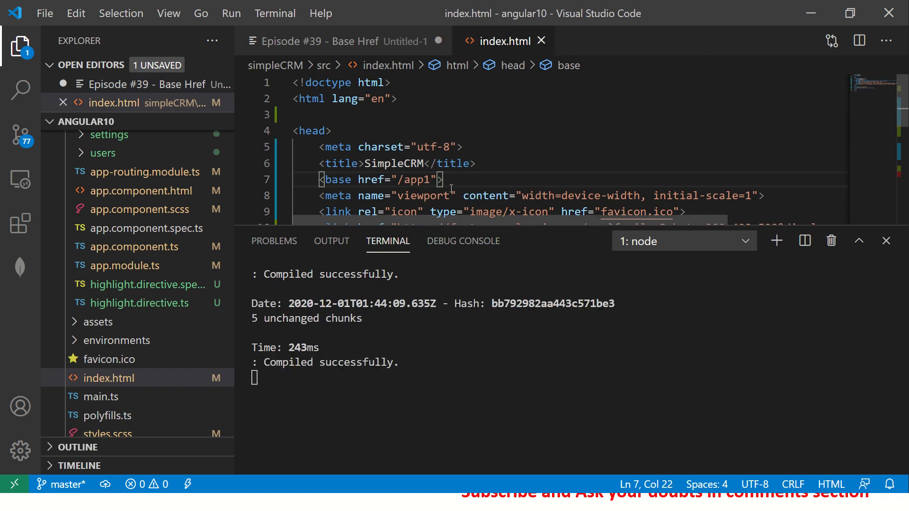
{"action": "key", "text": "alt+tab"}
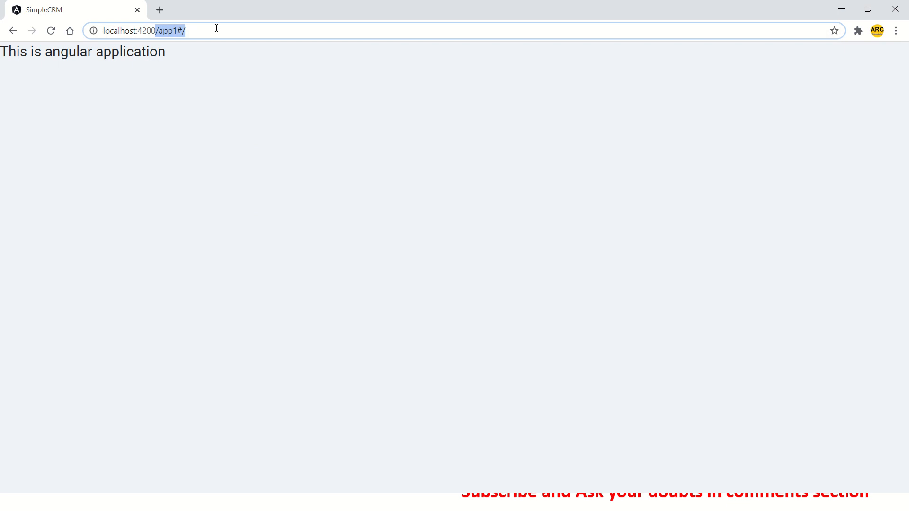
- Return to the code editor after confirming the app at localhost:4200/app1#/
{"action": "left_click", "coordinate": [223, 122]}
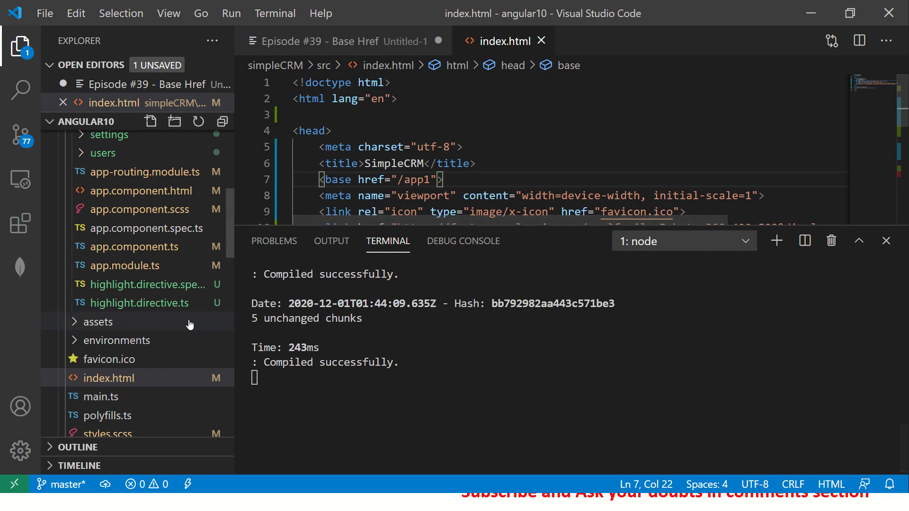
- Replace HashLocationStrategy with PathLocationStrategy in app.module.ts providers and save
{"action": "left_click", "coordinate": [124, 285]}
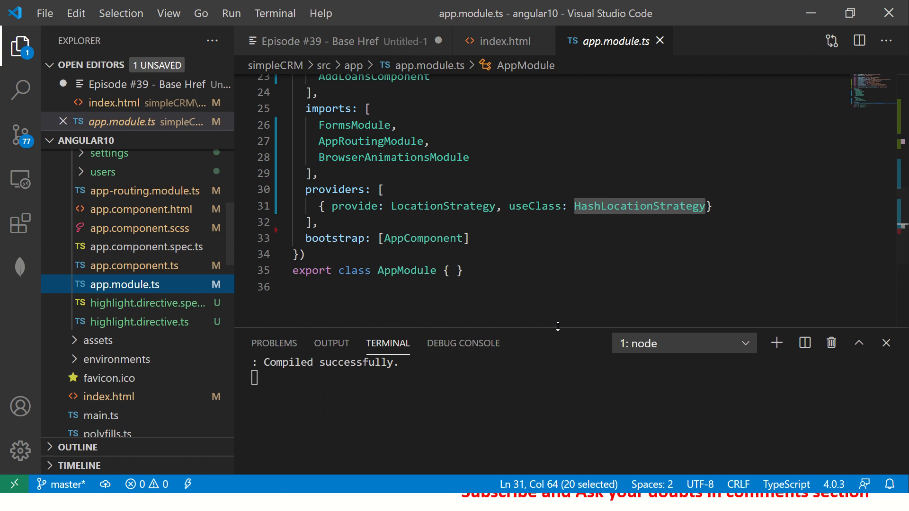
{"action": "type", "text": "Pa"}
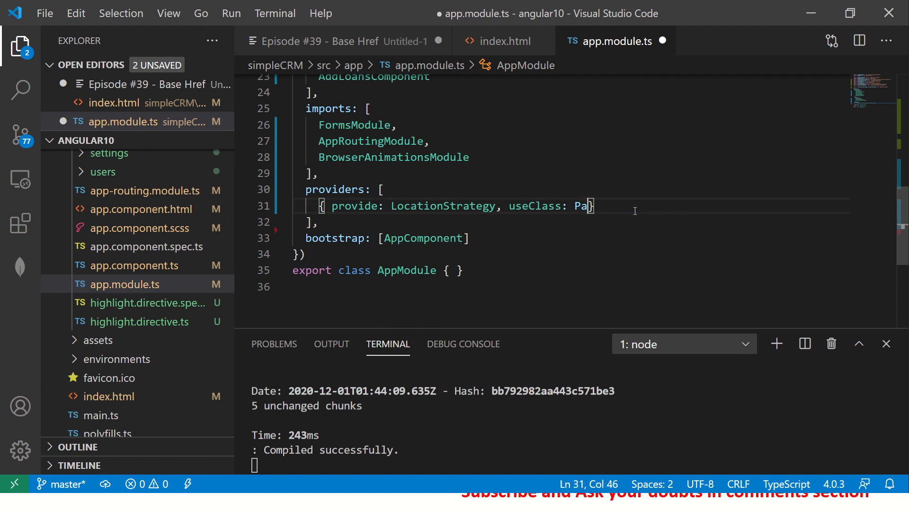
{"action": "type", "text": "thLocationStrategy"}
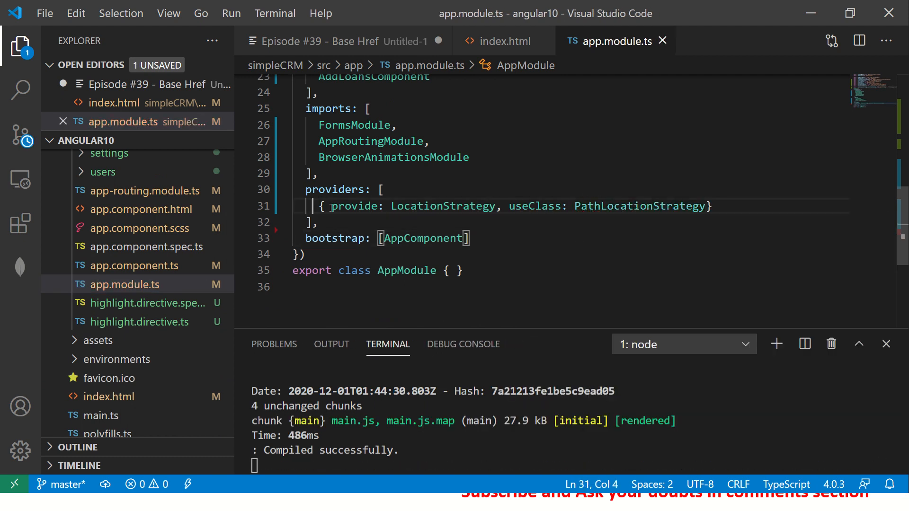
{"action": "left_click_drag", "start_coordinate": [329, 206], "coordinate": [712, 205]}
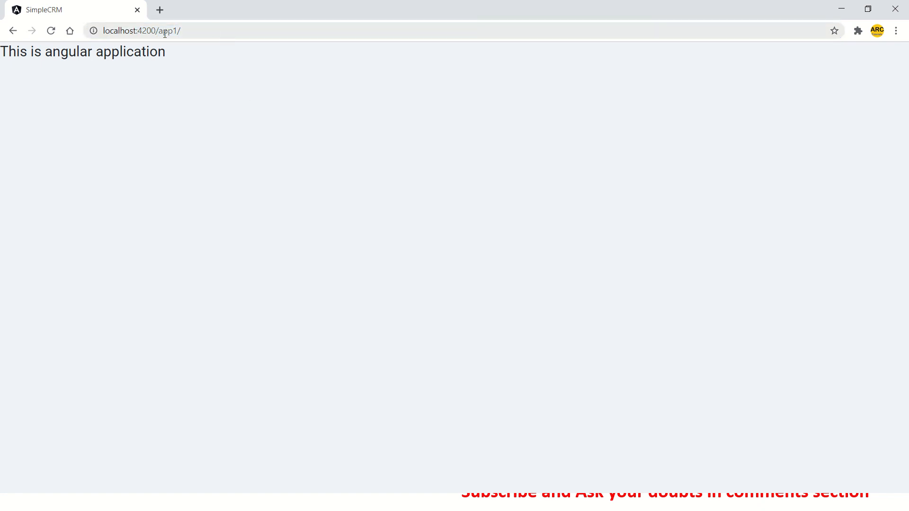
- Return from Chrome to the Base Href notes in the editor
{"action": "left_click", "coordinate": [196, 31]}
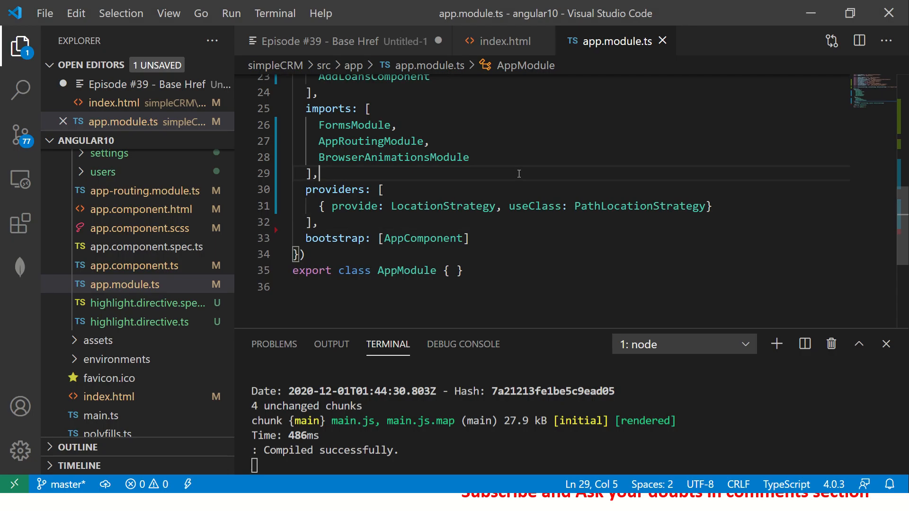
{"action": "left_click", "coordinate": [340, 41]}
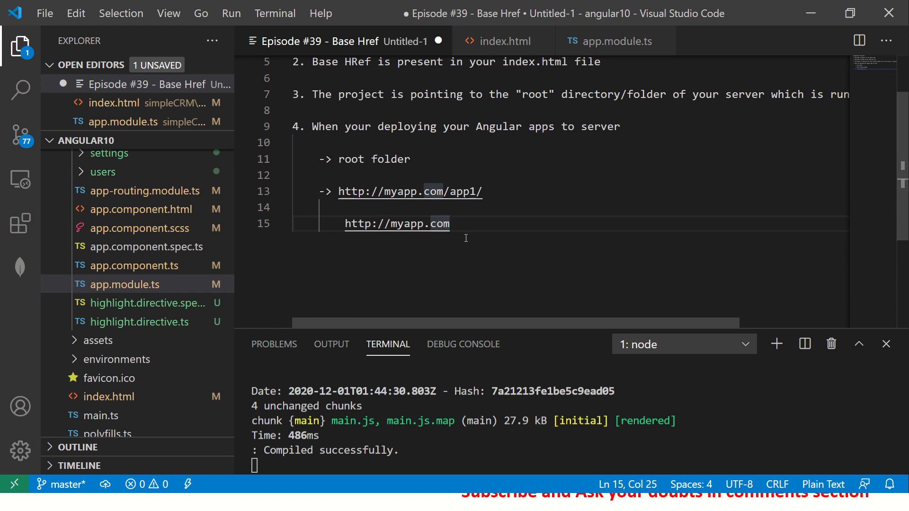
- Write point 5: it decides where you want to deploy your app, that's why it's extremely important
{"action": "type", "text": "5."}
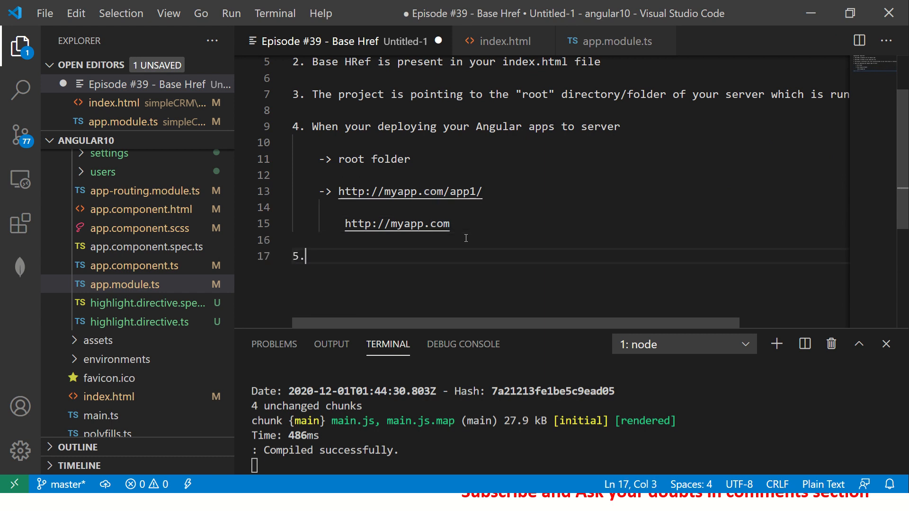
{"action": "type", "text": "\" \""}
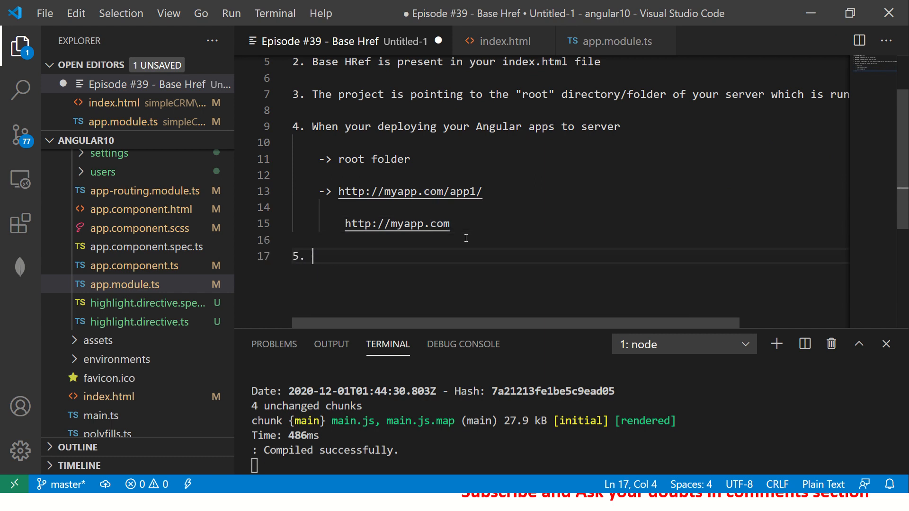
{"action": "type", "text": "It decides where"}
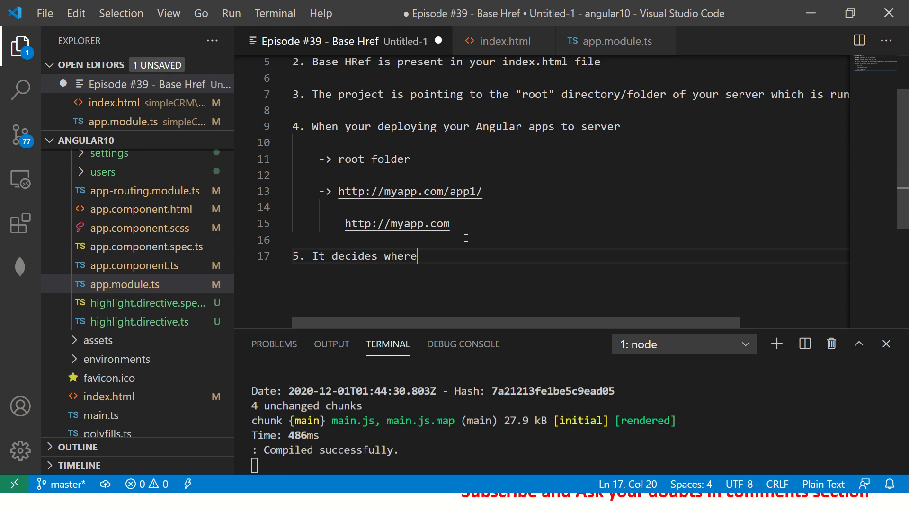
{"action": "type", "text": "you want to deply"}
{"action": "type", "text": "- t"}
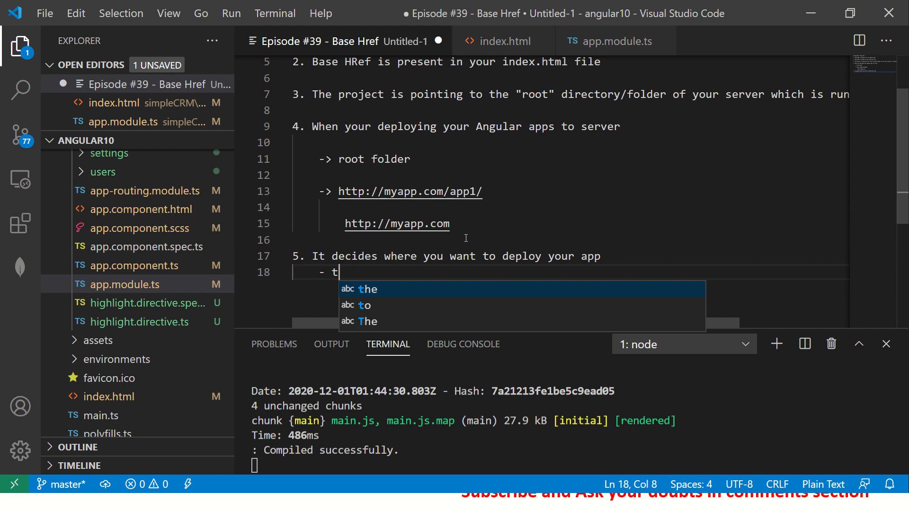
{"action": "type", "text": "hats why its extr"}
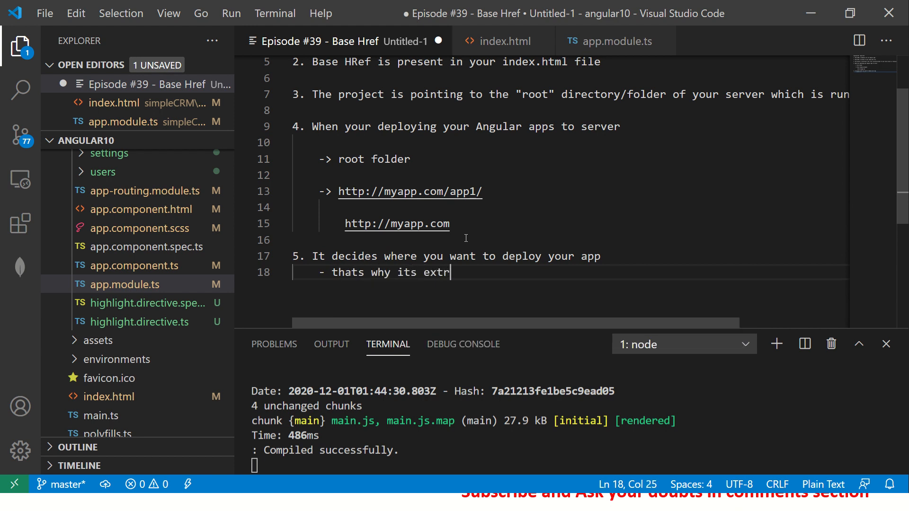
{"action": "type", "text": "emely important"}
{"action": "type", "text": "6."}
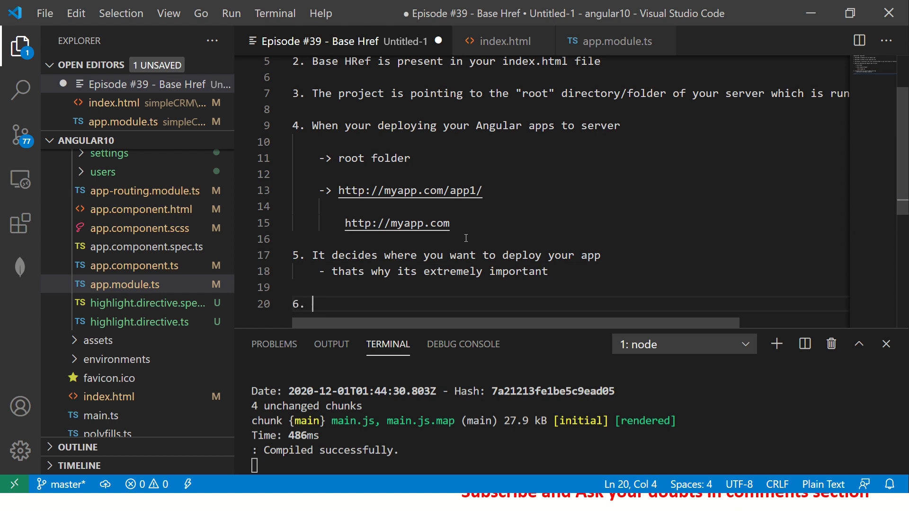
- Start point 6 with the ng build --base-href command
{"action": "scroll", "scroll_direction": "down", "scroll_amount": 3}
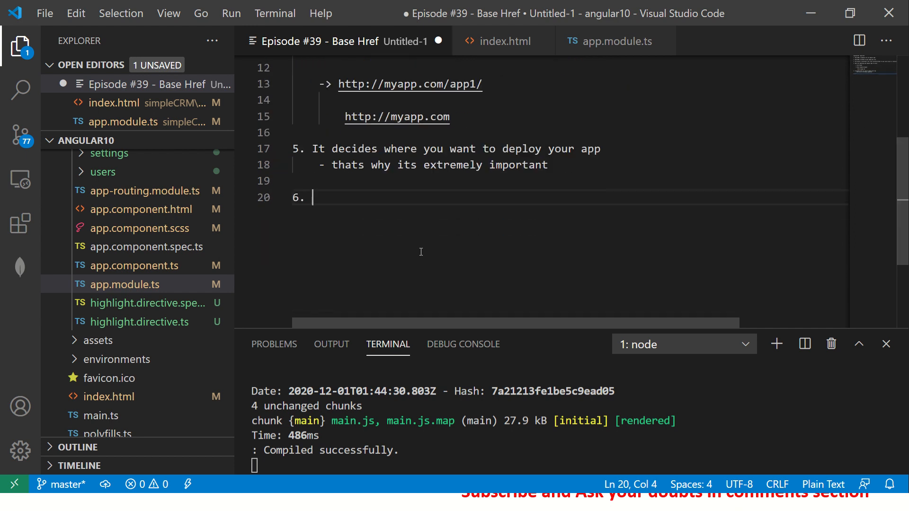
{"action": "mouse_move", "coordinate": [485, 218]}
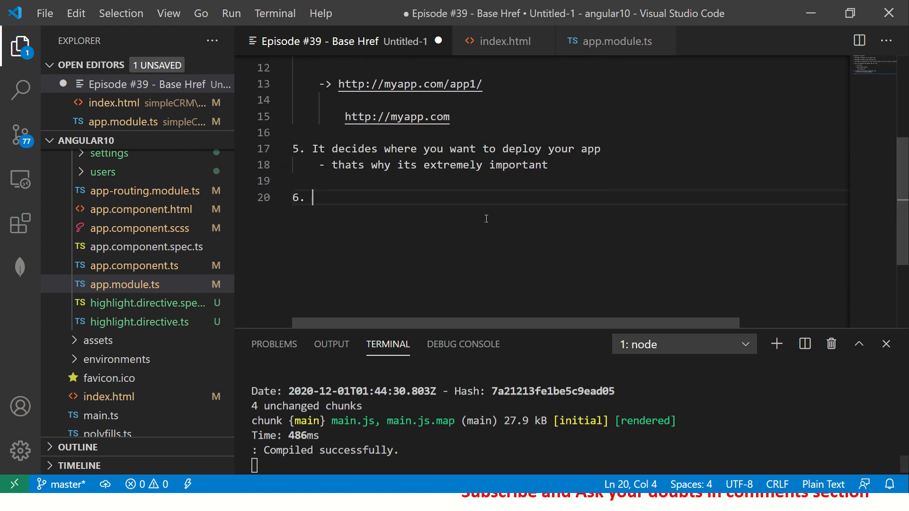
{"action": "type", "text": "ng"}
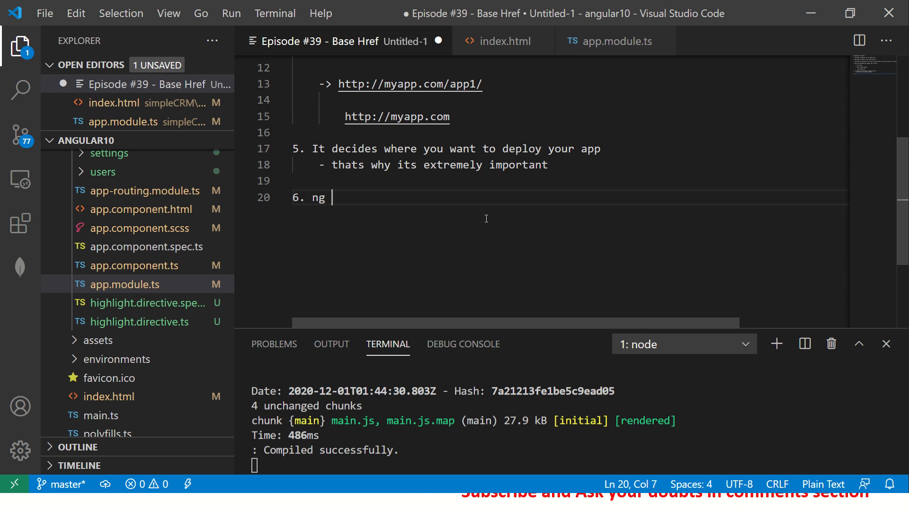
{"action": "type", "text": "build"}
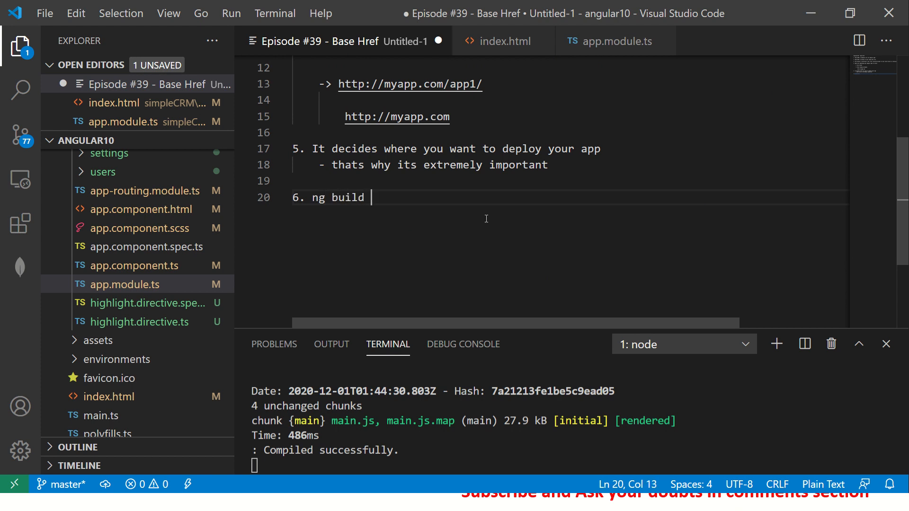
{"action": "type", "text": "--"}
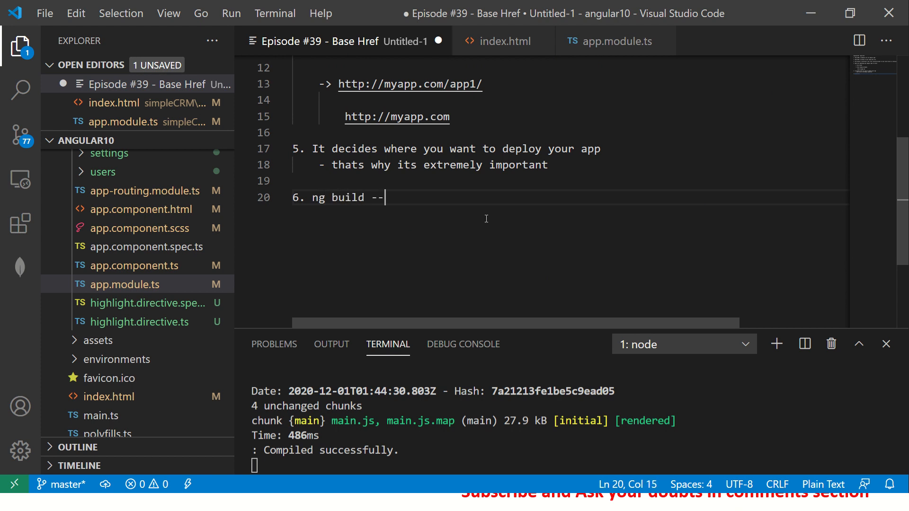
{"action": "type", "text": "base-href=\""}
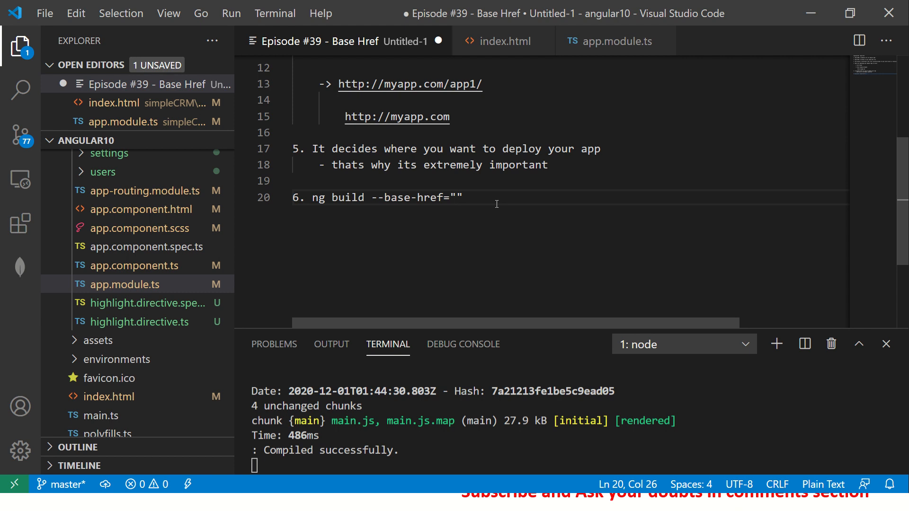
{"action": "type", "text": "http://lo"}
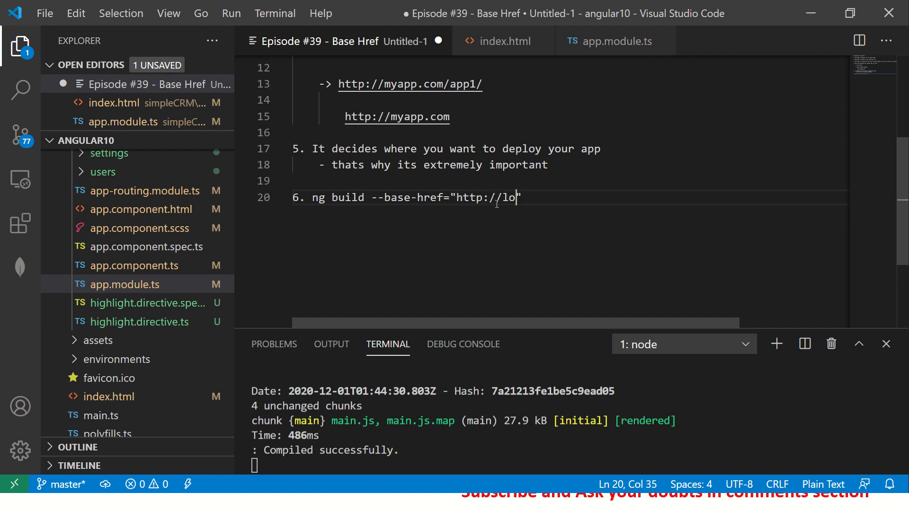
{"action": "type", "text": "cal"}
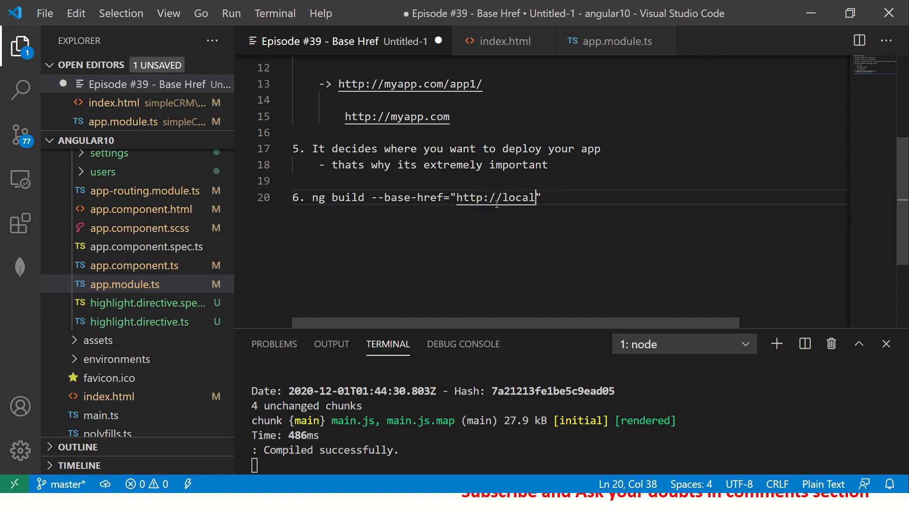
{"action": "type", "text": "host"}
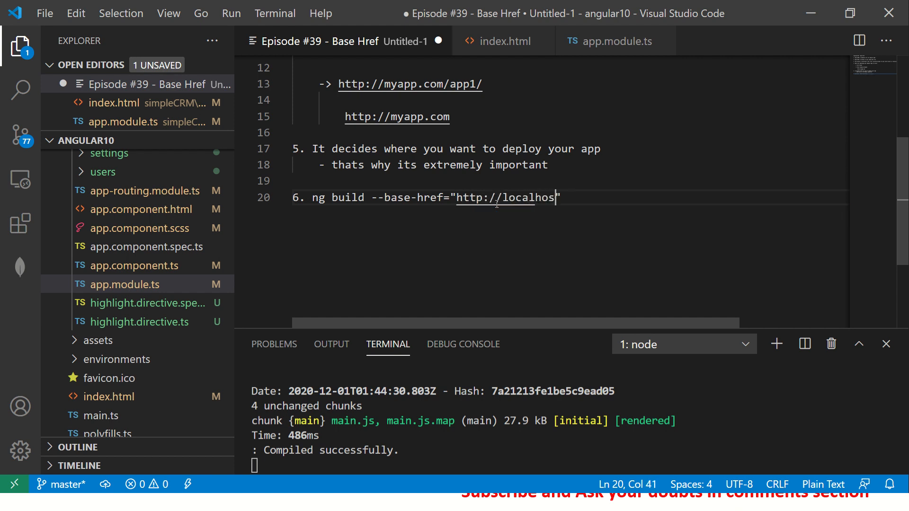
{"action": "type", "text": ":420"}
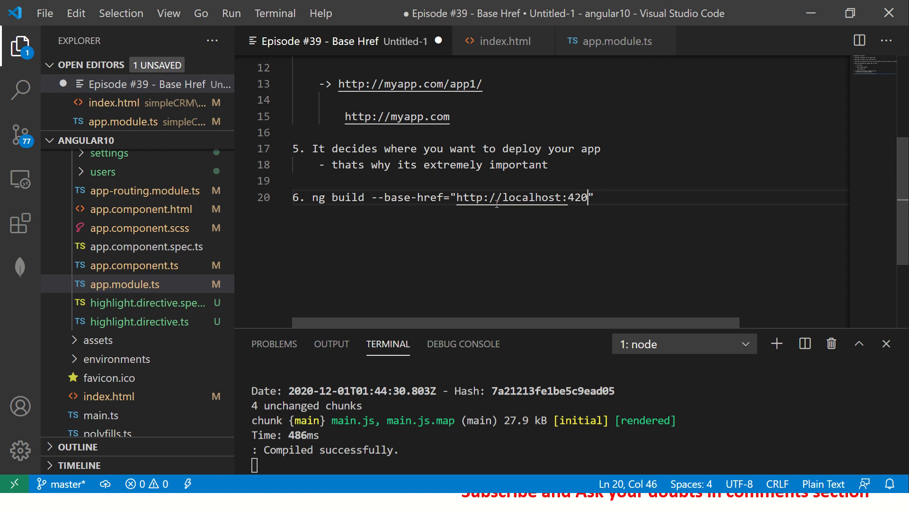
{"action": "type", "text": "app1"}
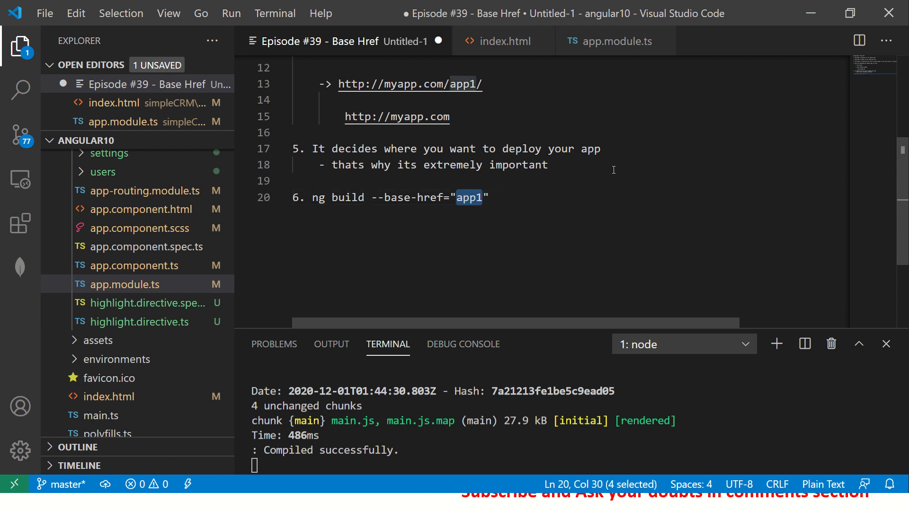
{"action": "type", "text": "p"}
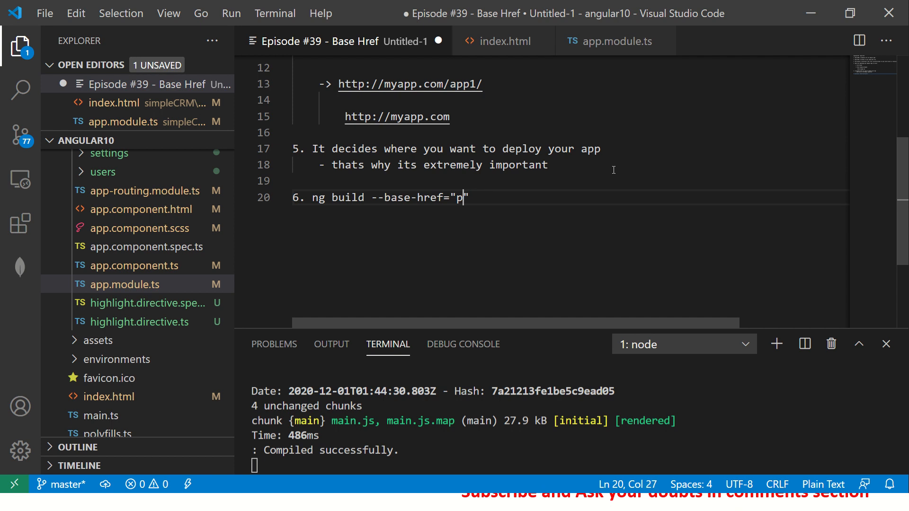
{"action": "type", "text": "<path"}
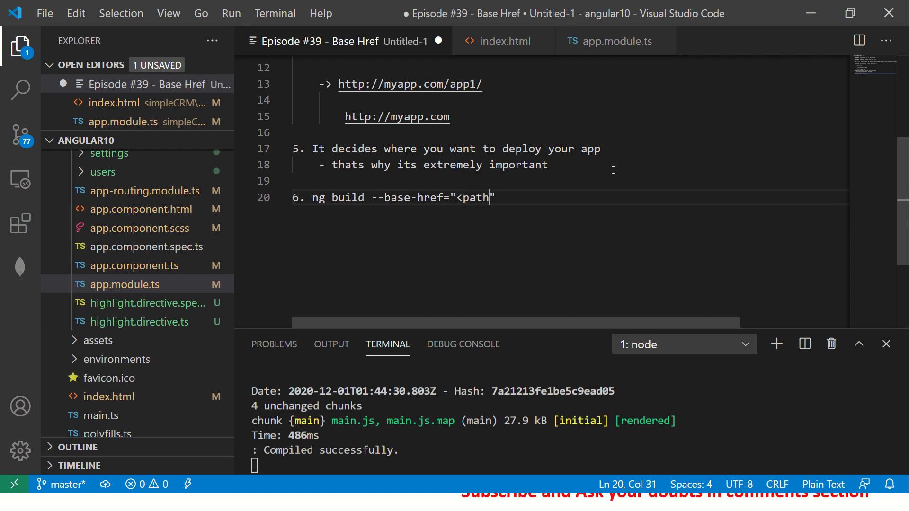
{"action": "type", "text": ">"}
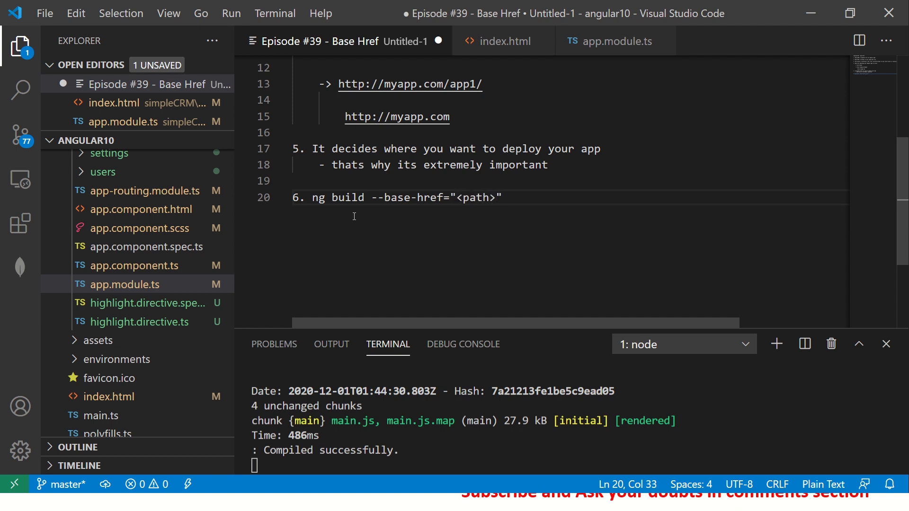
- Select the ng build command in point 6 and delete it
{"action": "left_click_drag", "start_coordinate": [312, 198], "coordinate": [502, 198]}
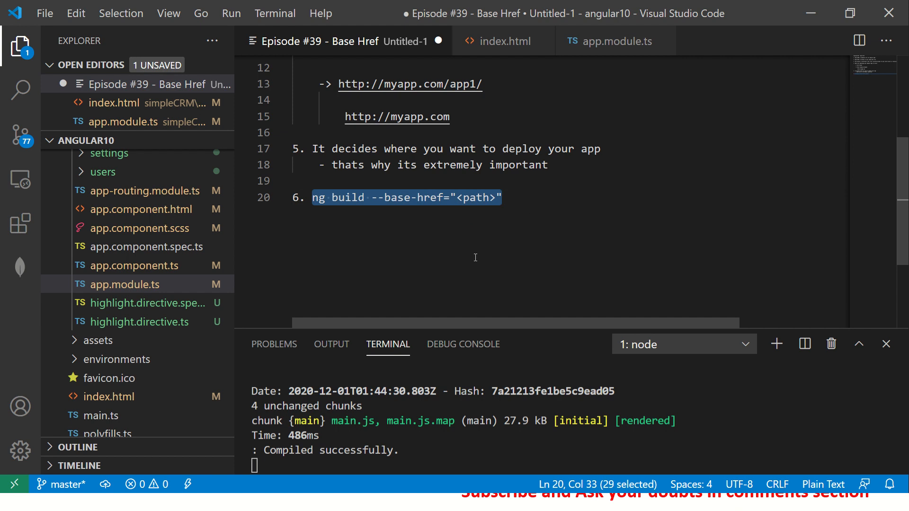
{"action": "mouse_move", "coordinate": [468, 261]}
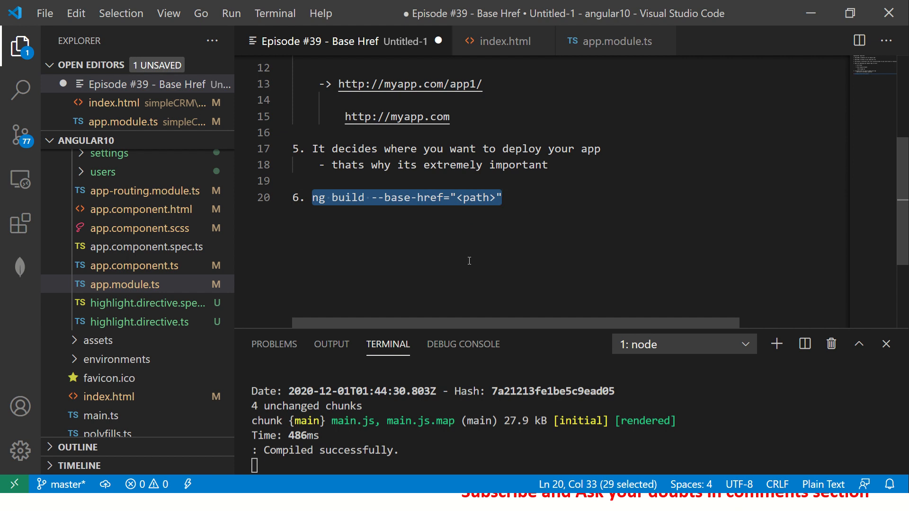
{"action": "key", "text": "Delete"}
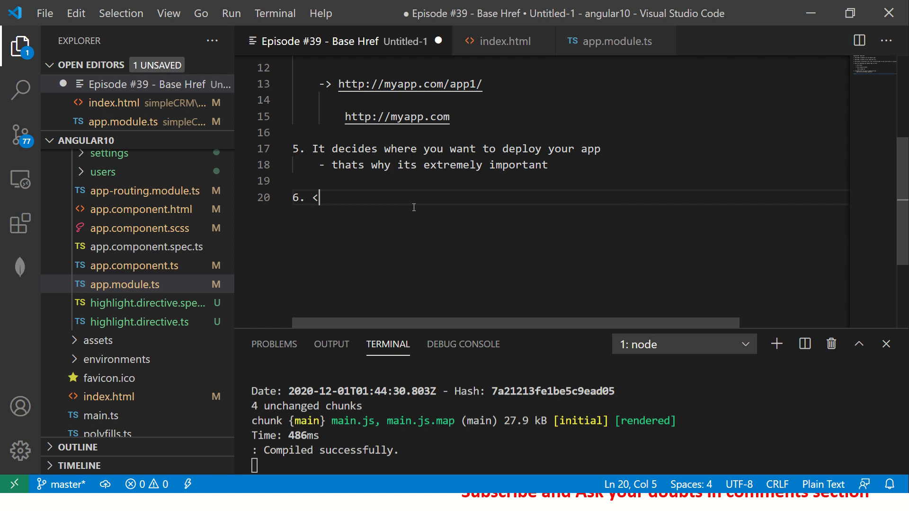
- Make point 6 read <base href="/">, checking it against the base tag in index.html
{"action": "type", "text": "base"}
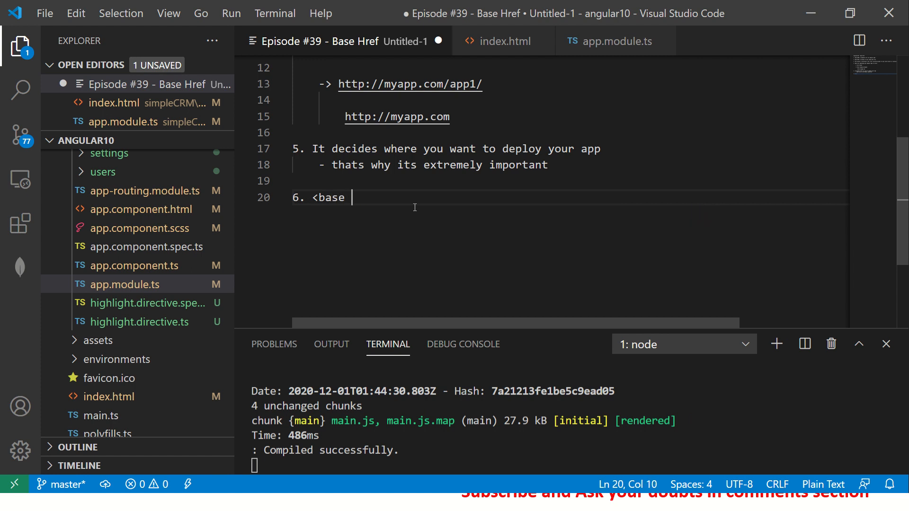
{"action": "left_click", "coordinate": [500, 41]}
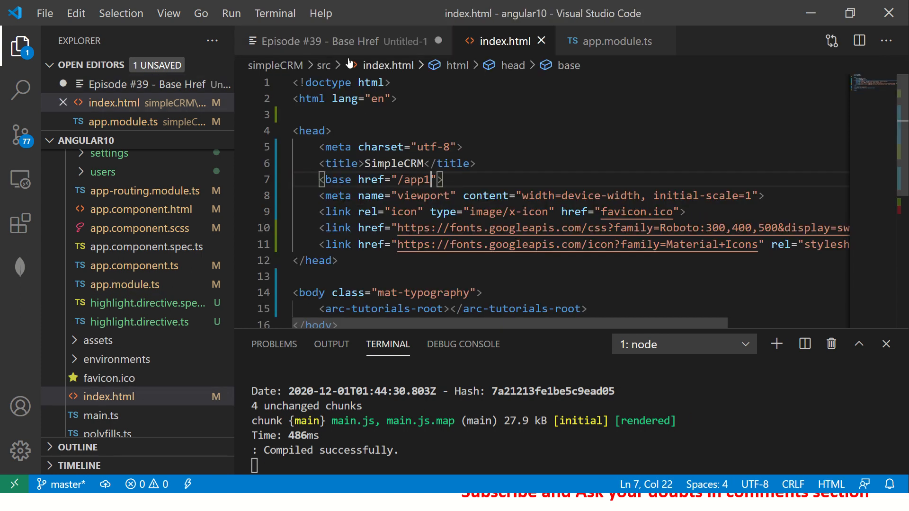
{"action": "left_click", "coordinate": [321, 41]}
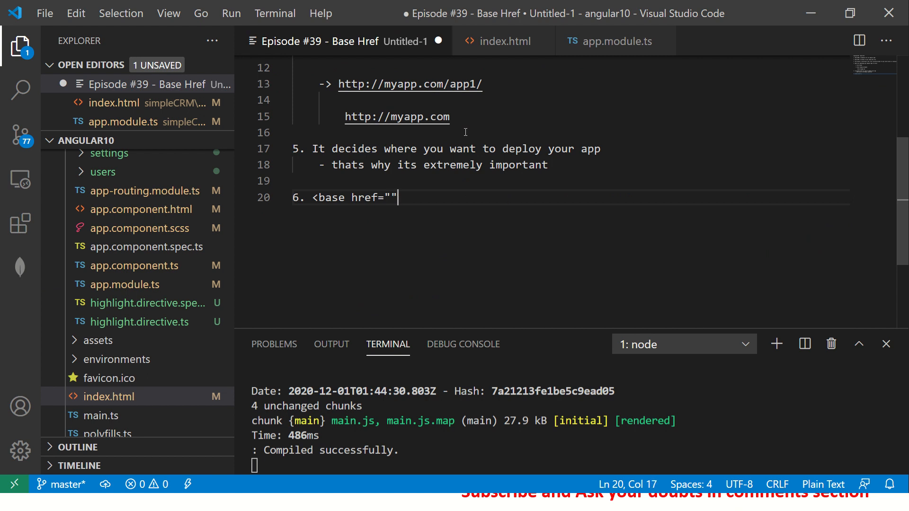
{"action": "type", "text": "/"}
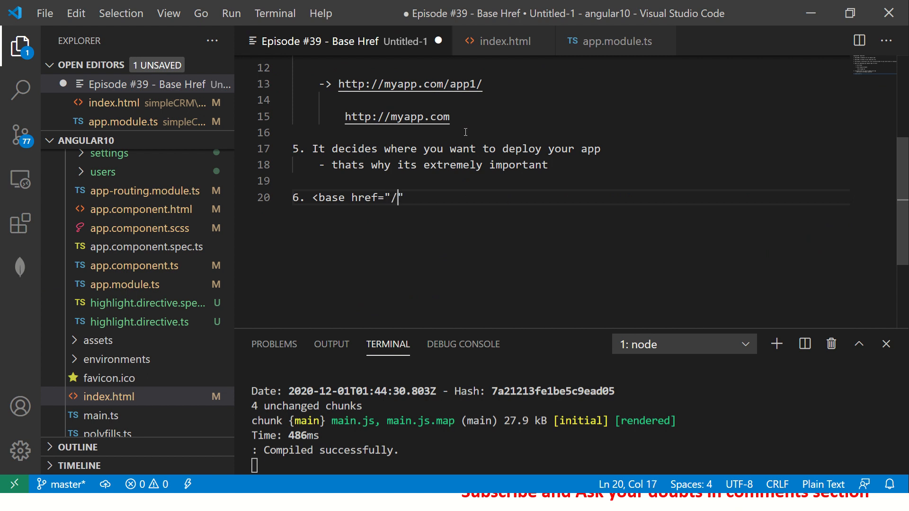
{"action": "type", "text": "\""}
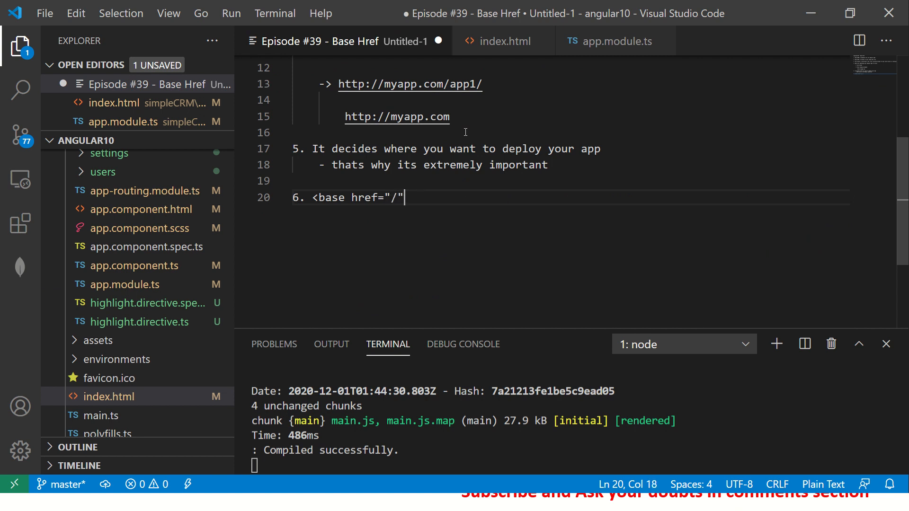
{"action": "left_click", "coordinate": [506, 41]}
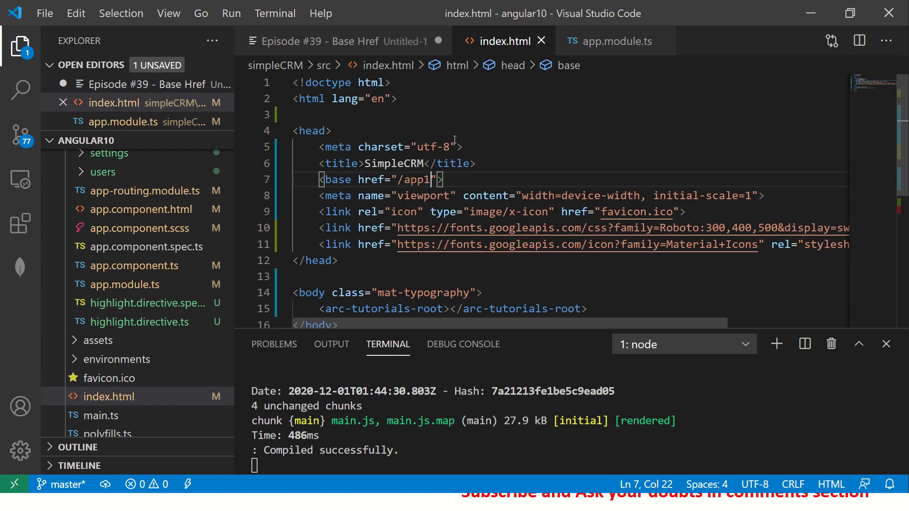
{"action": "left_click", "coordinate": [321, 40]}
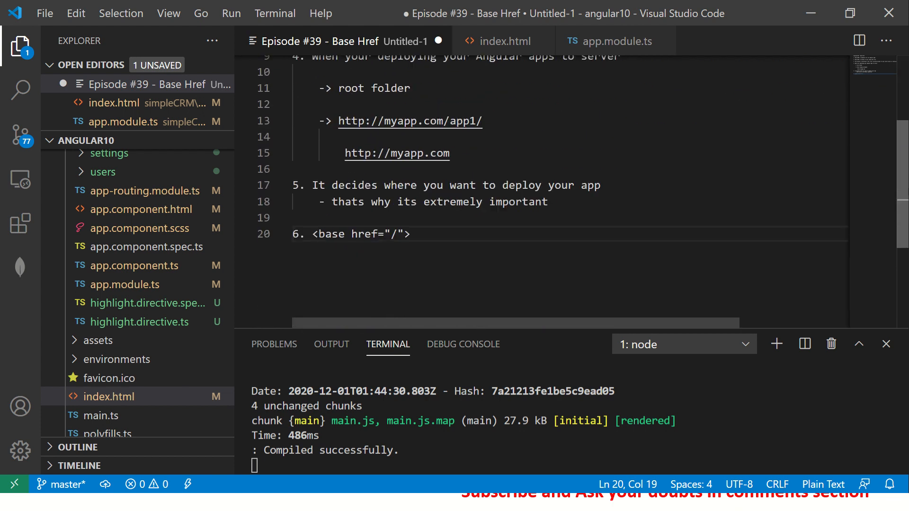
{"action": "scroll", "scroll_direction": "down", "scroll_amount": 3}
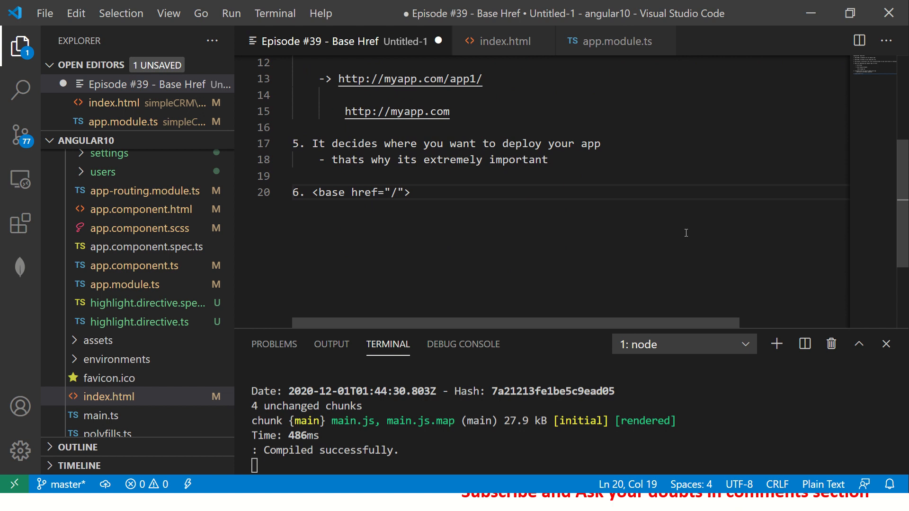
{"action": "mouse_move", "coordinate": [498, 223]}
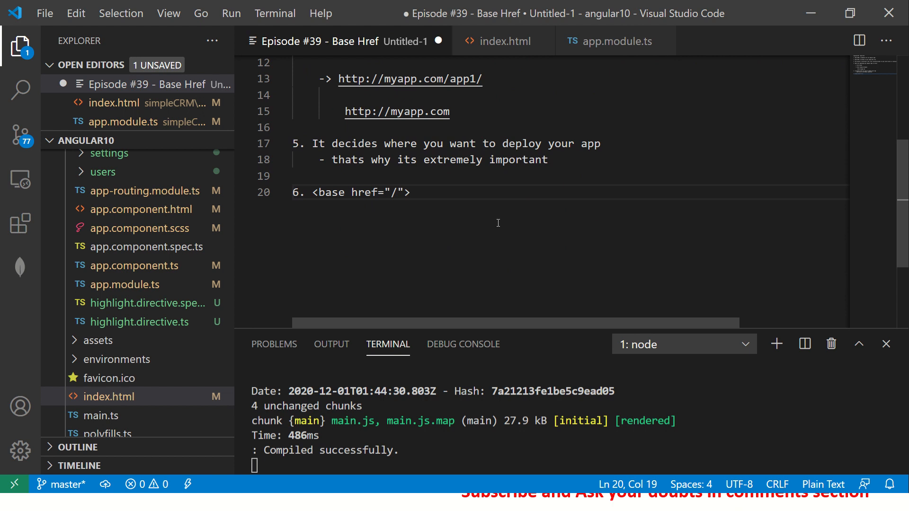
- Add a blank line after point 6, search 'hre' in angular.json build settings, and return to the notes
{"action": "key", "text": "enter"}
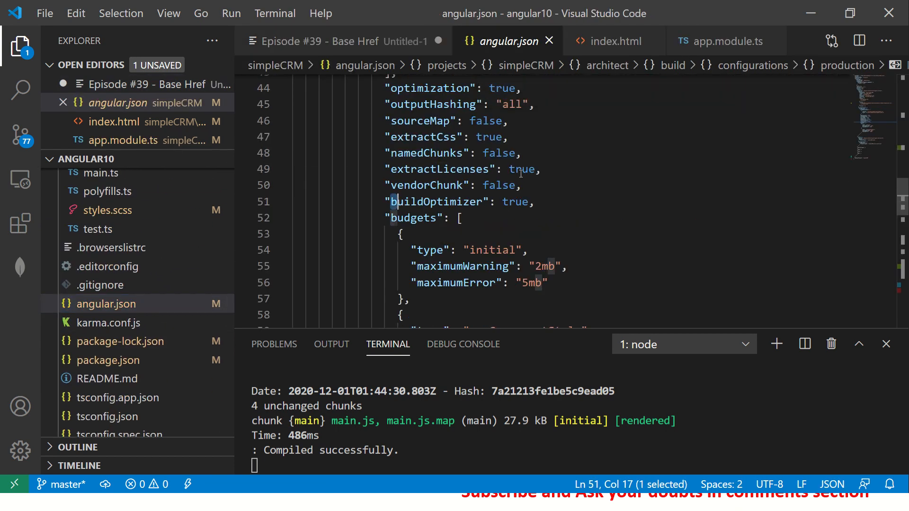
{"action": "type", "text": "hre"}
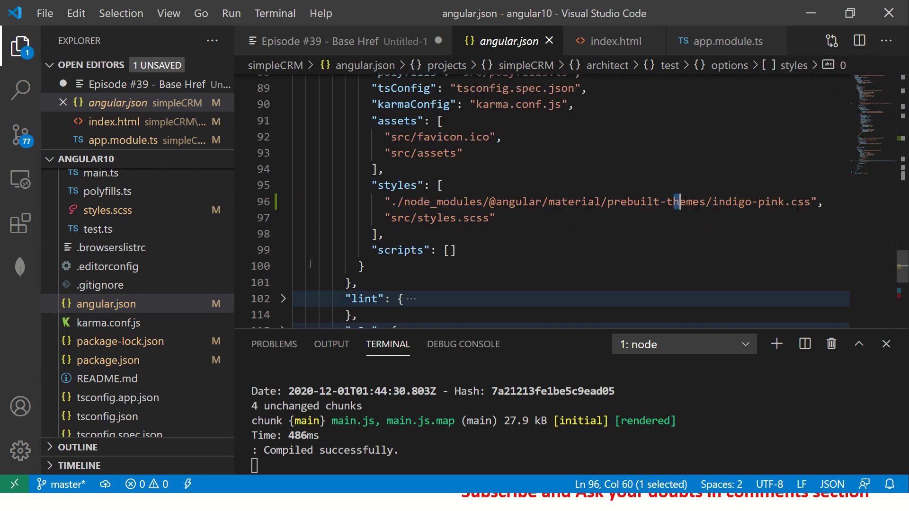
{"action": "left_click", "coordinate": [325, 40]}
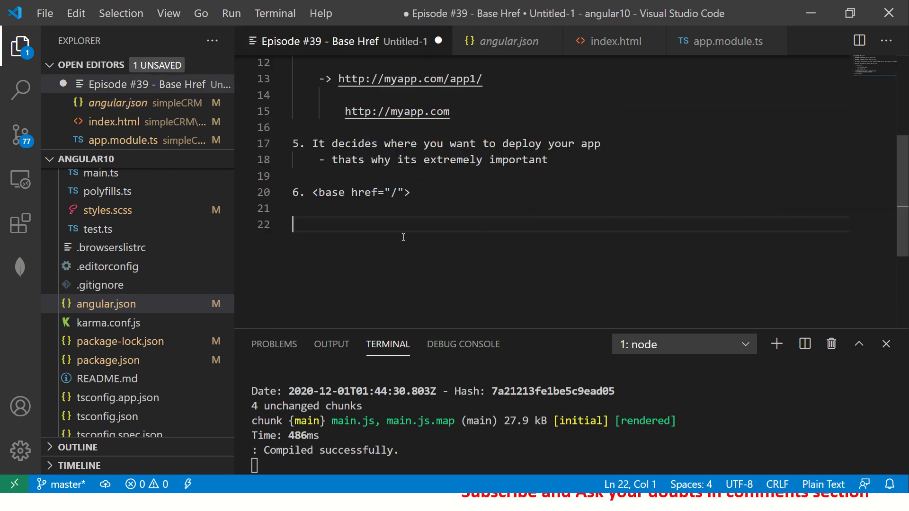